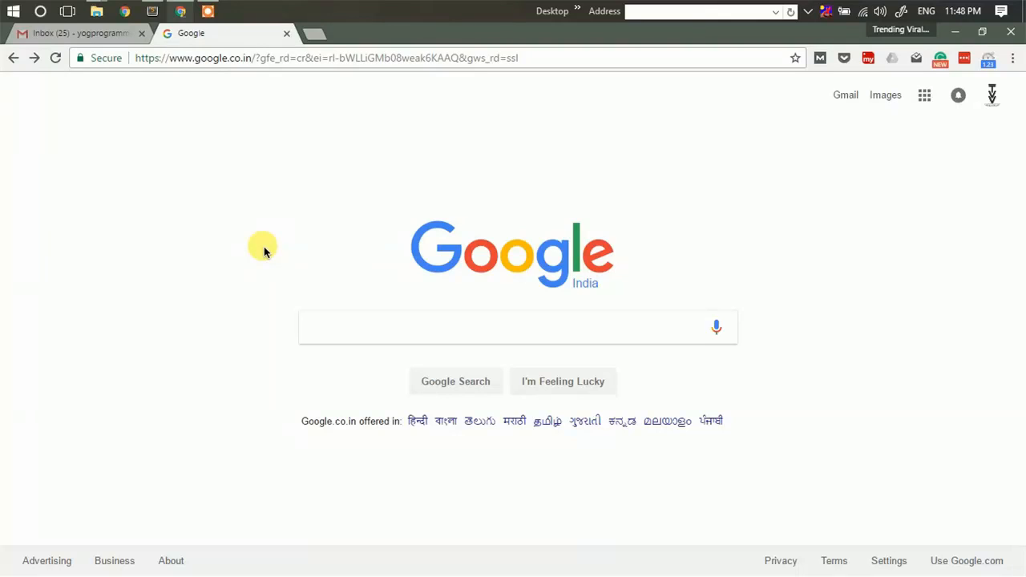
pyautogui.moveTo(260, 241)
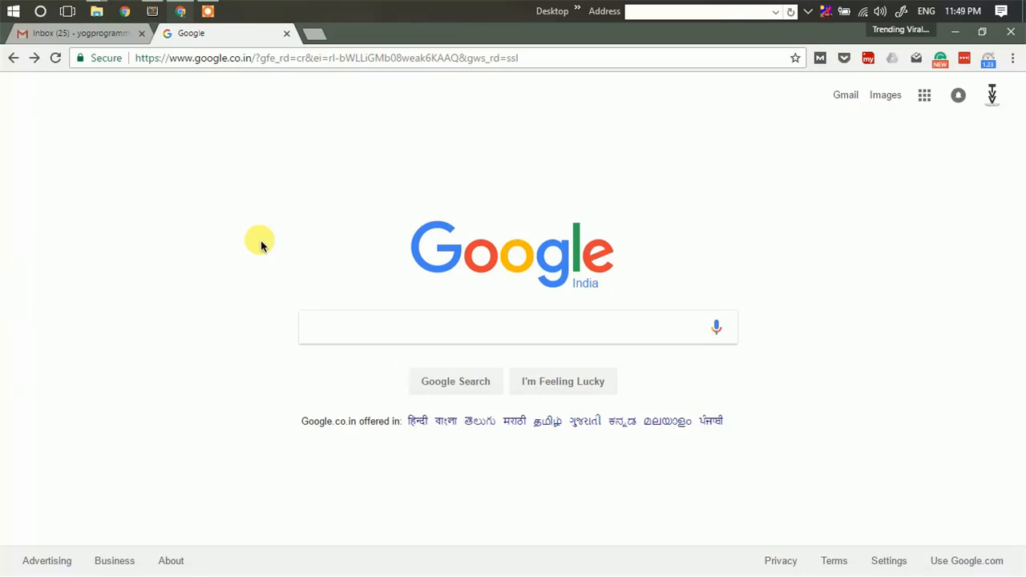
pyautogui.moveTo(247, 205)
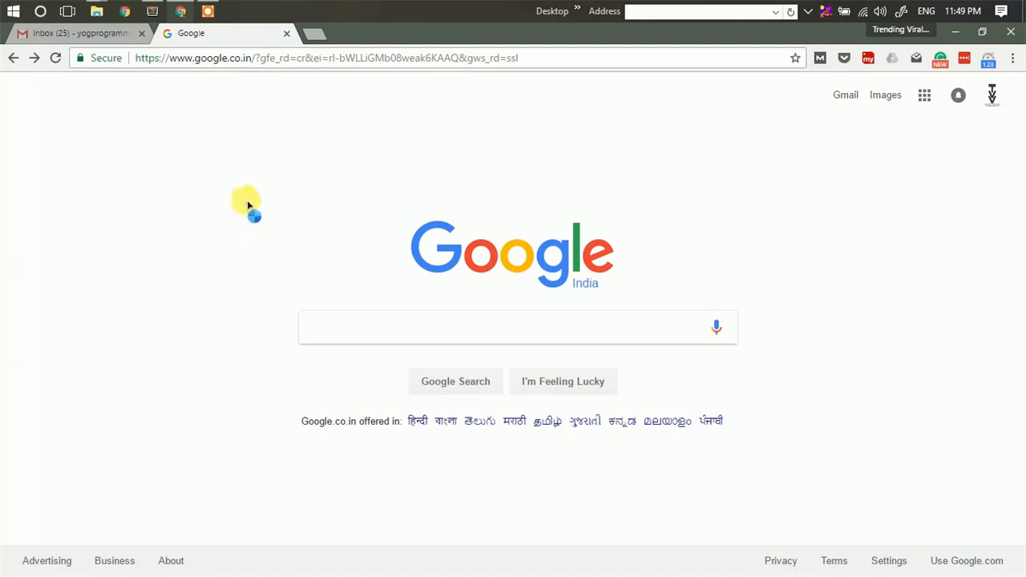
pyautogui.moveTo(253, 103)
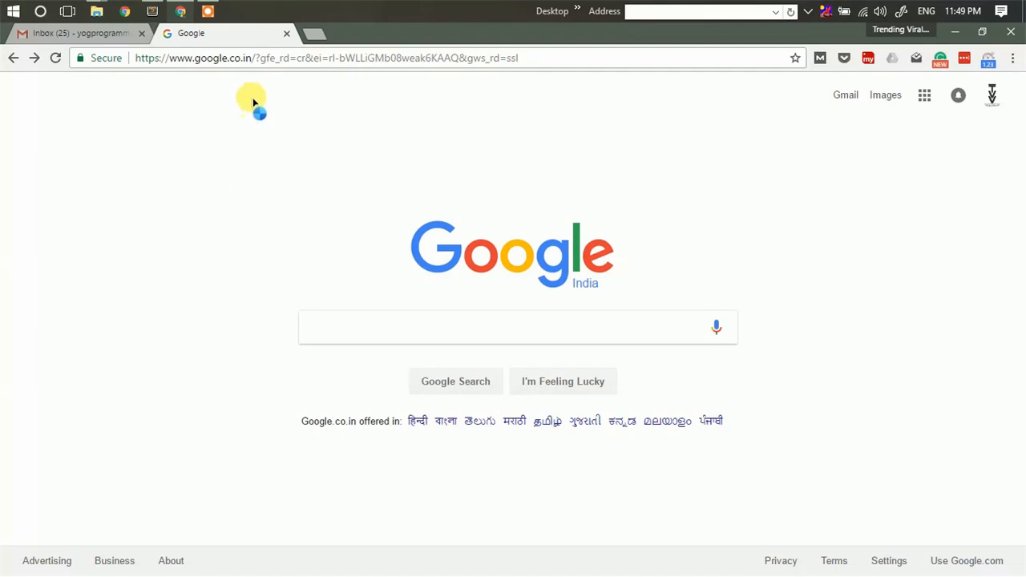
pyautogui.moveTo(289, 136)
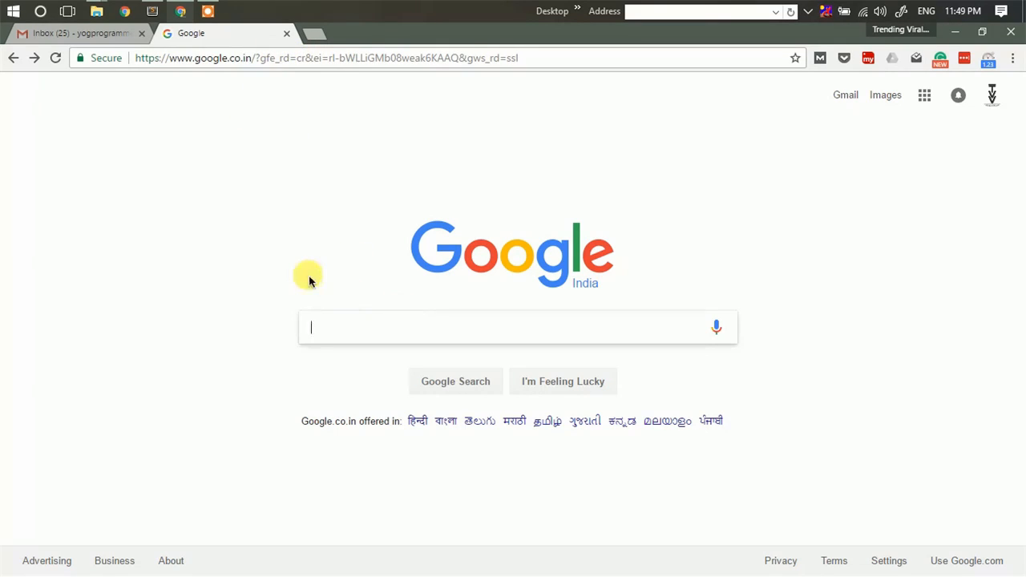
# Search Google for resource hacker and open the angusj.com homepage's Download section.
pyautogui.write('resour')
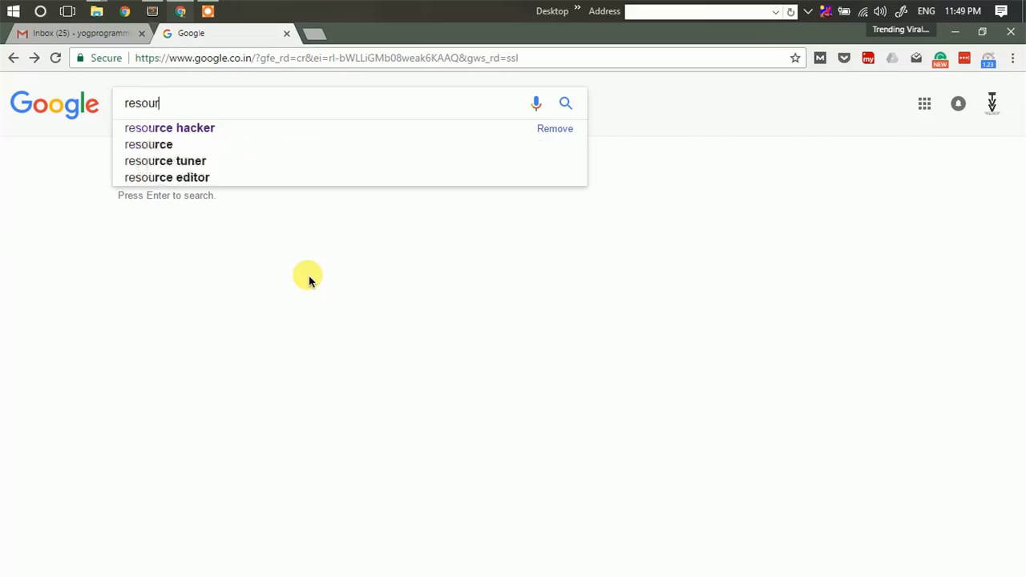
pyautogui.click(170, 128)
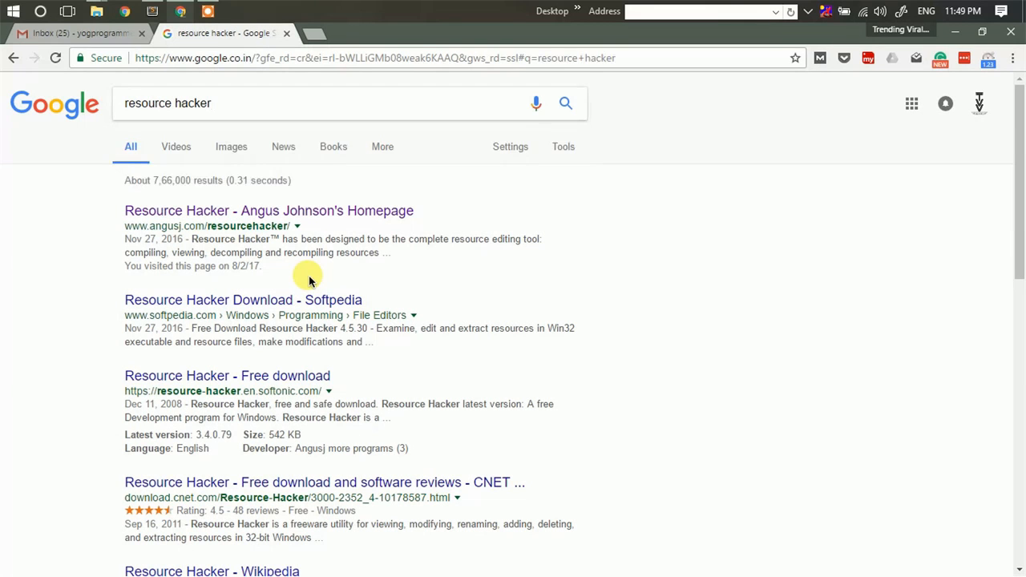
pyautogui.click(269, 210)
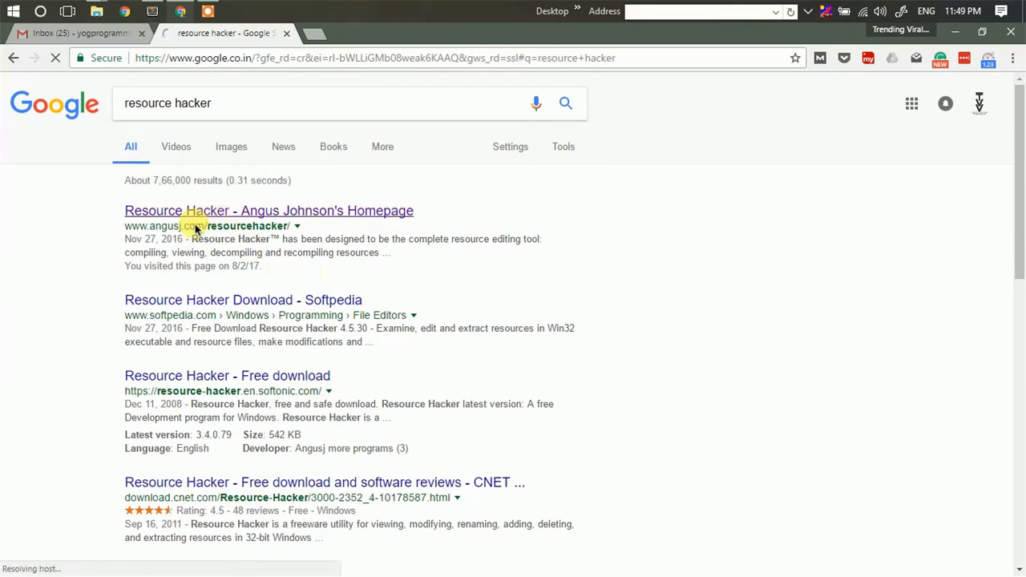
pyautogui.click(268, 210)
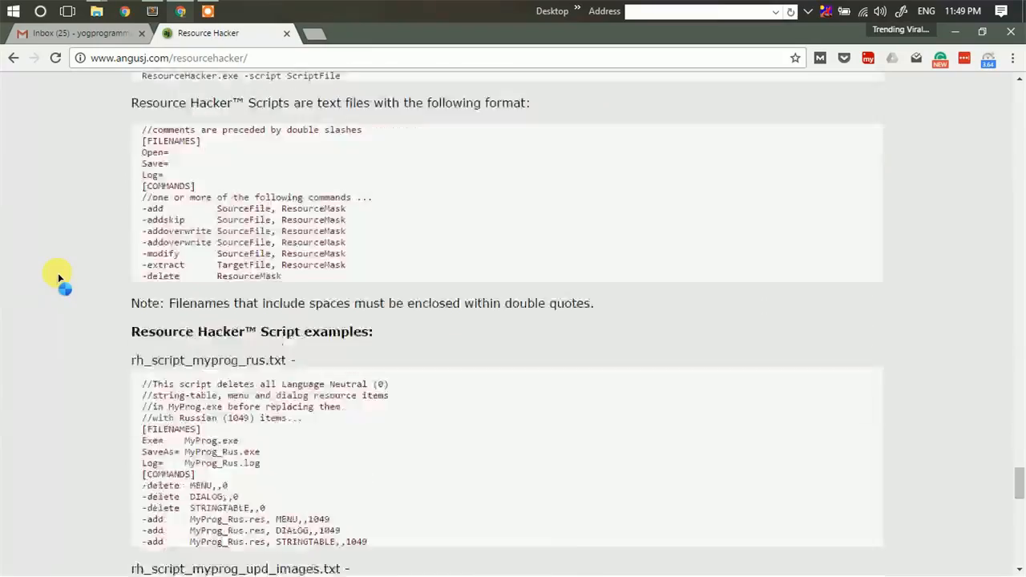
pyautogui.scroll(-3)
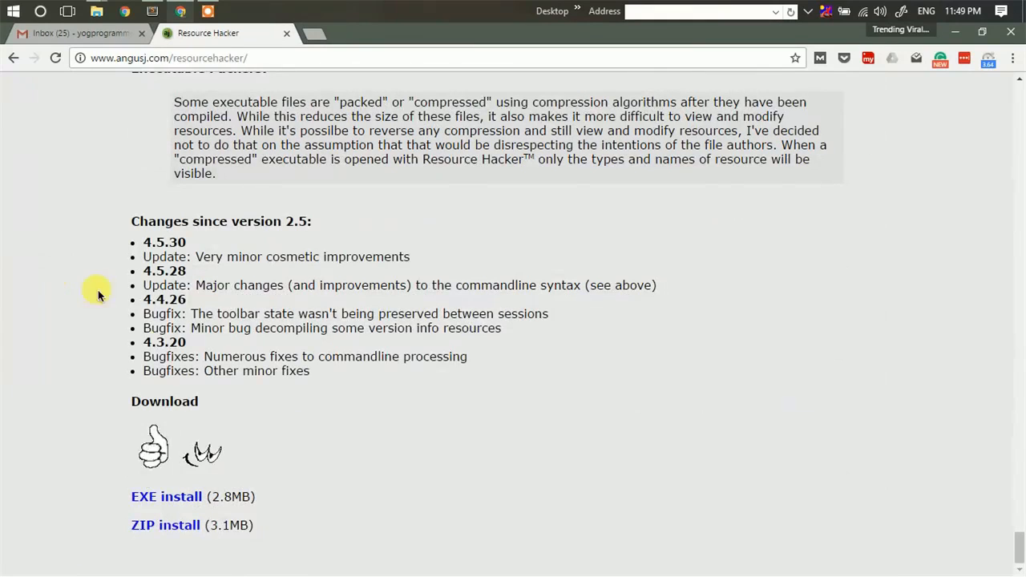
# Start the EXE install download, then cancel it from the download's options.
pyautogui.click(166, 496)
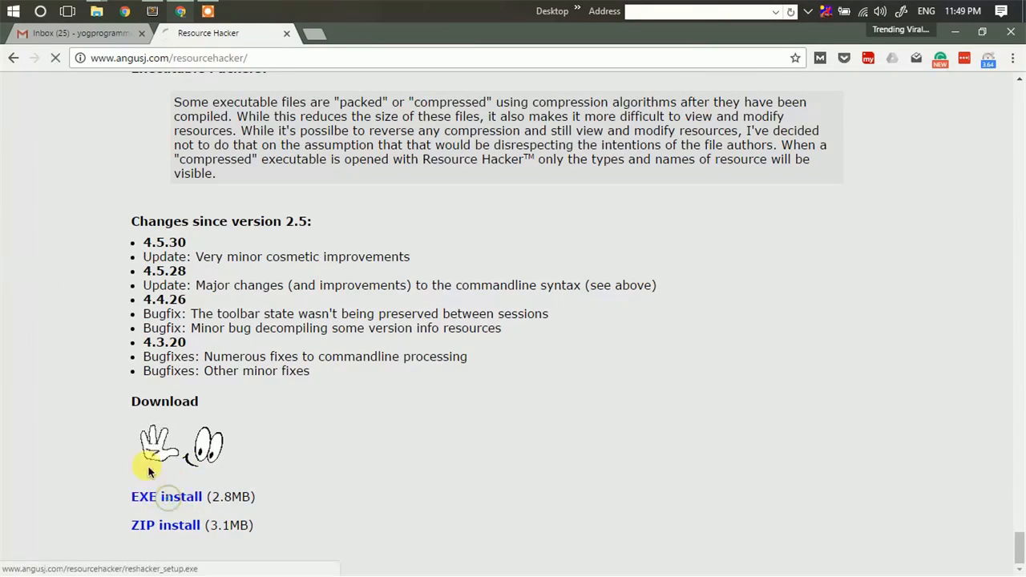
pyautogui.click(166, 496)
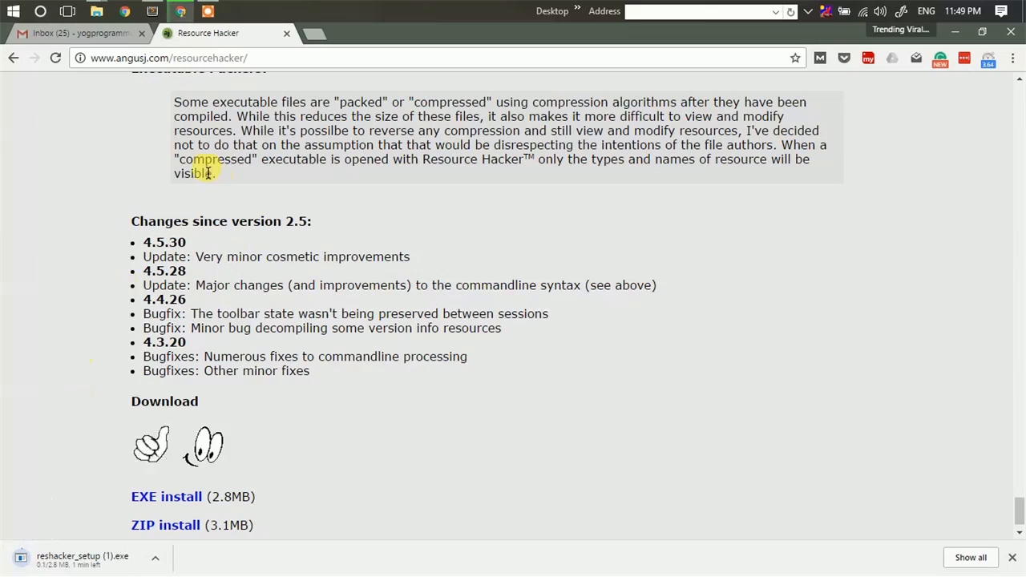
pyautogui.click(155, 557)
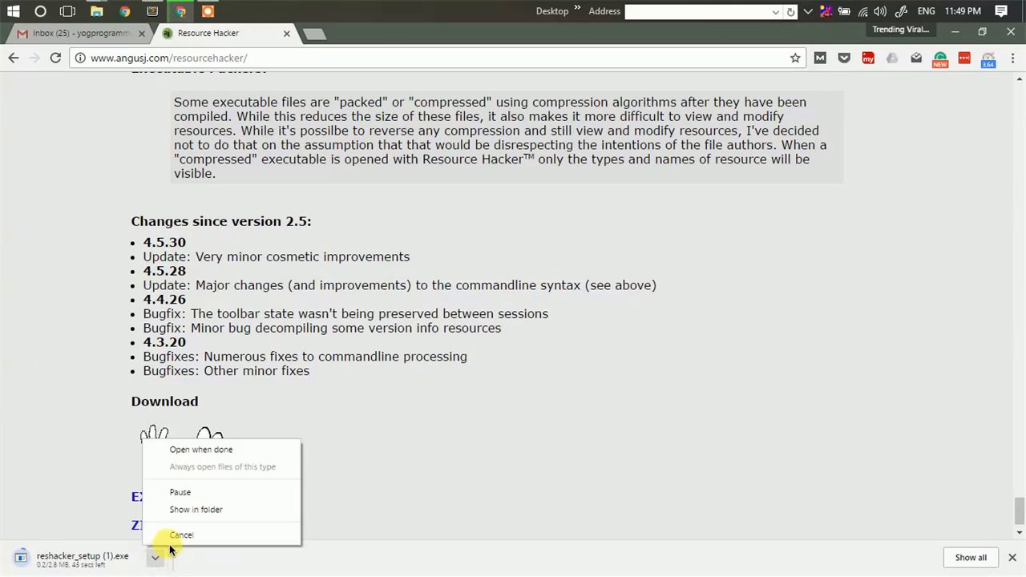
pyautogui.click(181, 535)
pyautogui.write('app')
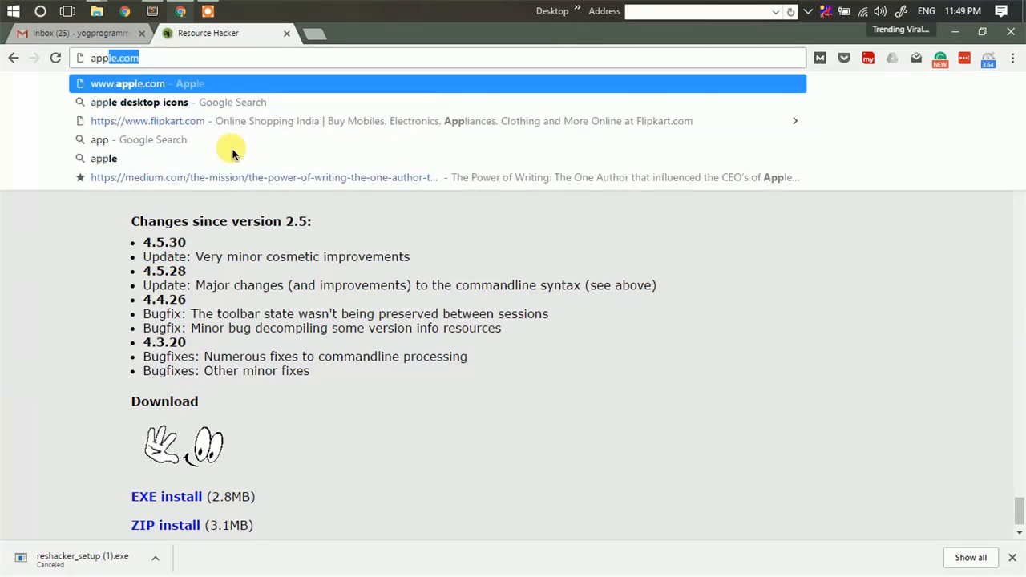
# Search Google for apple desktop icons and open the Icon Archive results.
pyautogui.click(139, 102)
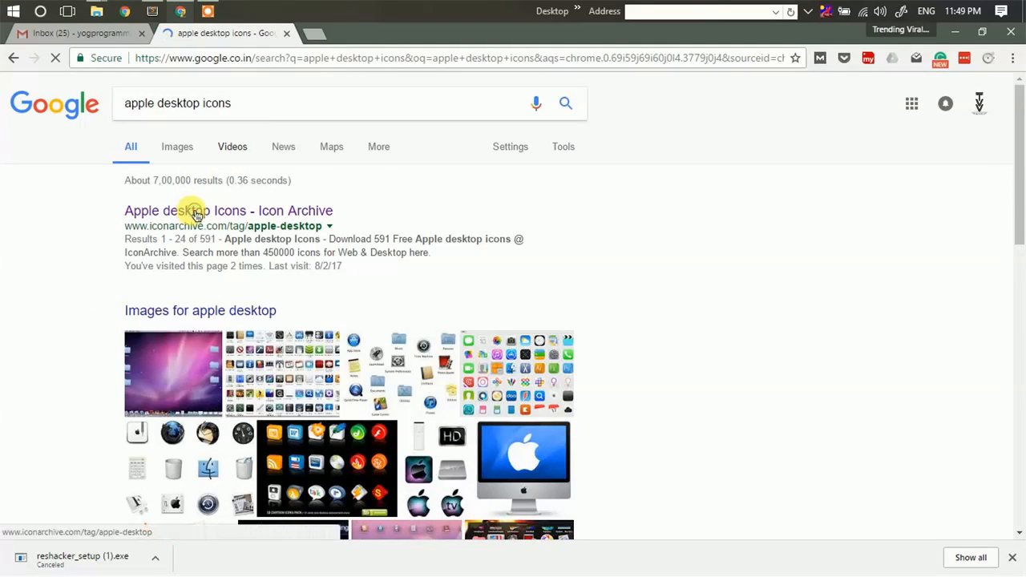
pyautogui.click(228, 210)
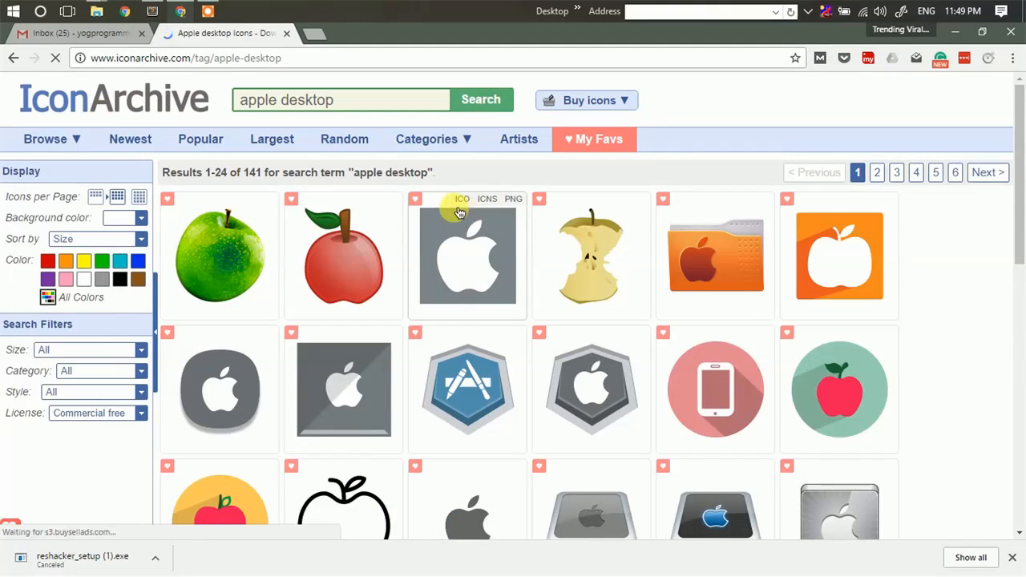
pyautogui.moveTo(367, 286)
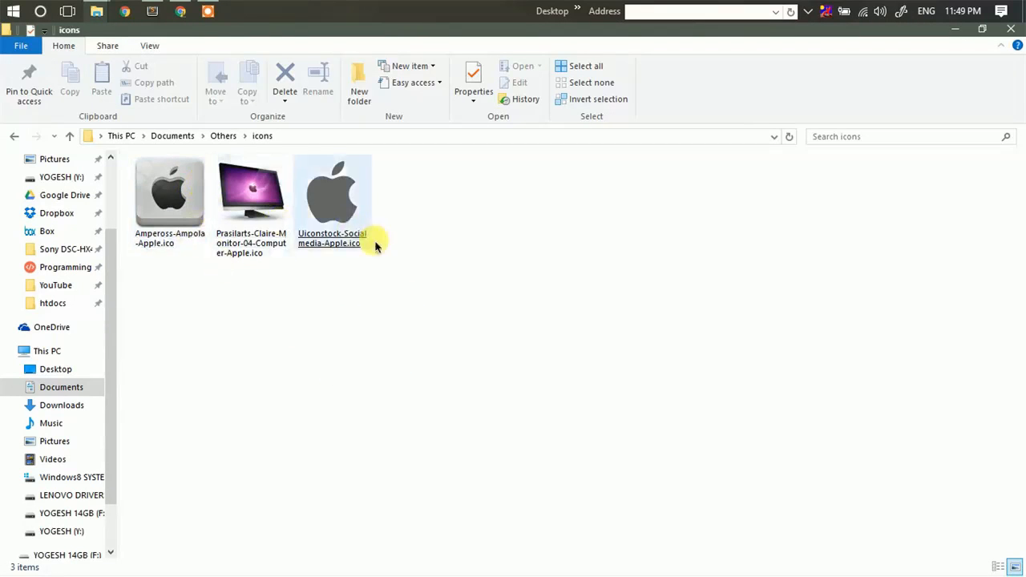
pyautogui.click(169, 193)
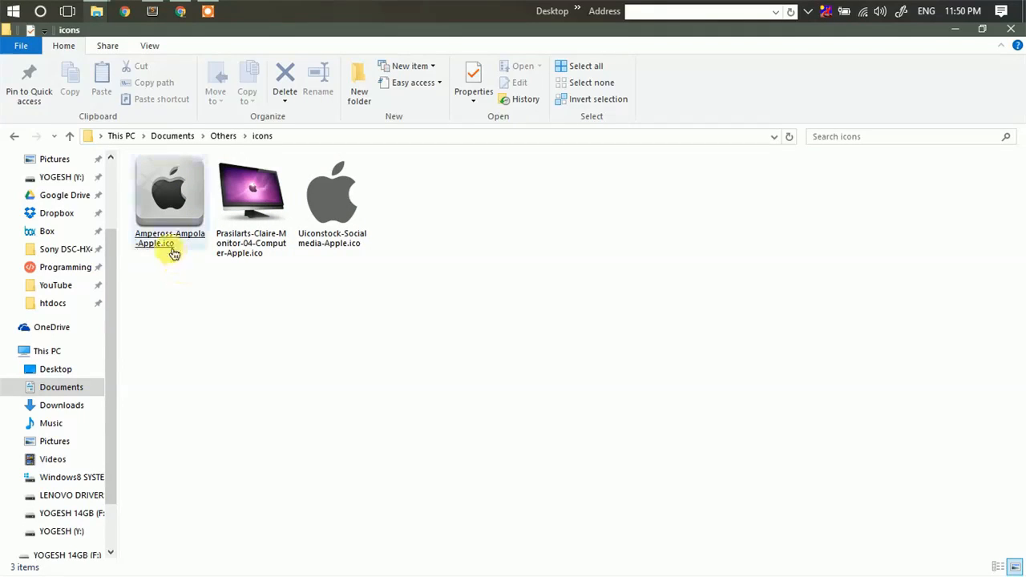
pyautogui.click(169, 197)
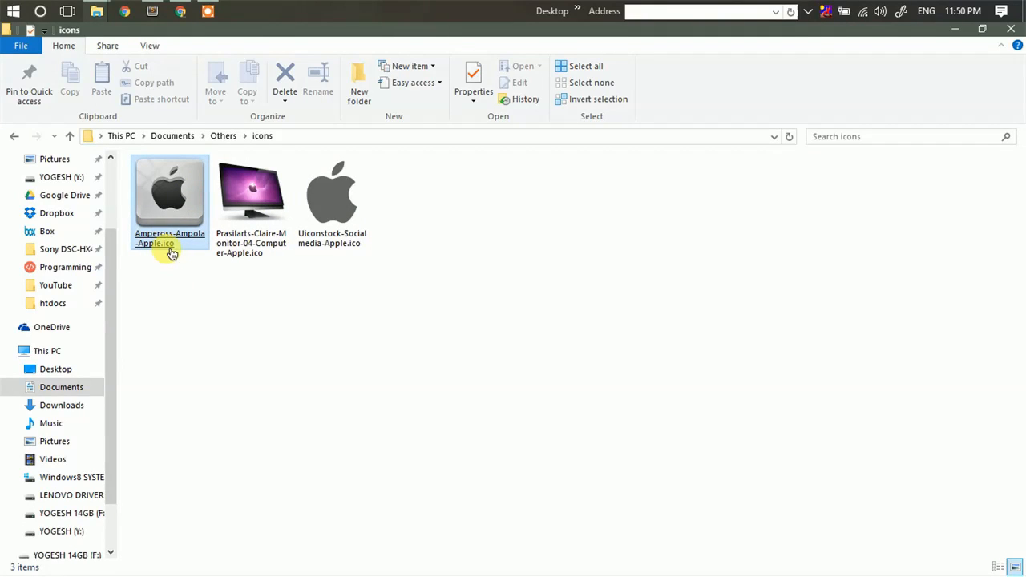
pyautogui.click(251, 193)
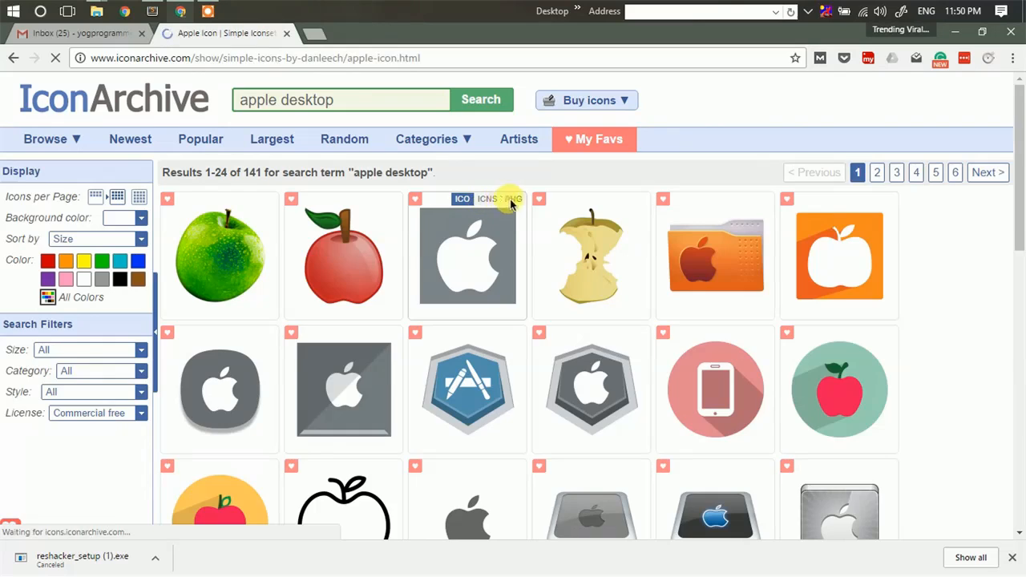
# Open the grey Simple Icons apple icon's page and download it as ICO.
pyautogui.click(467, 257)
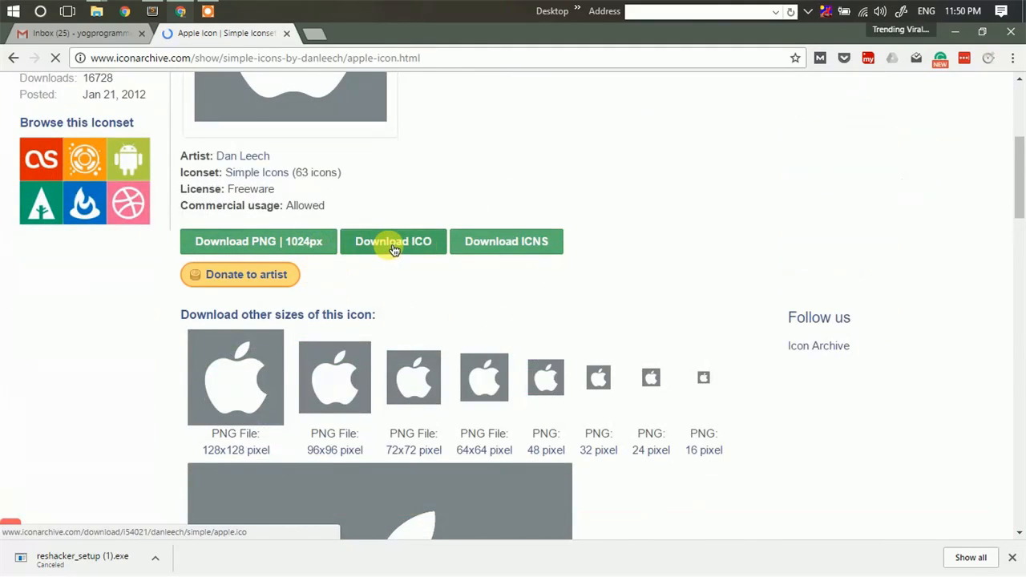
pyautogui.click(393, 241)
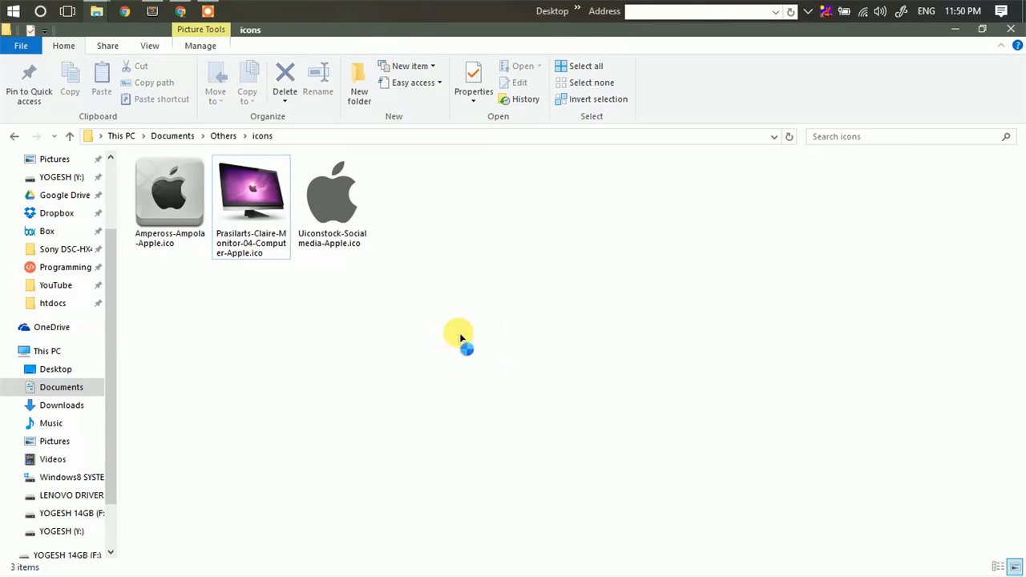
# Clear the folder selection and launch Resource Hacker from the taskbar.
pyautogui.click(12, 10)
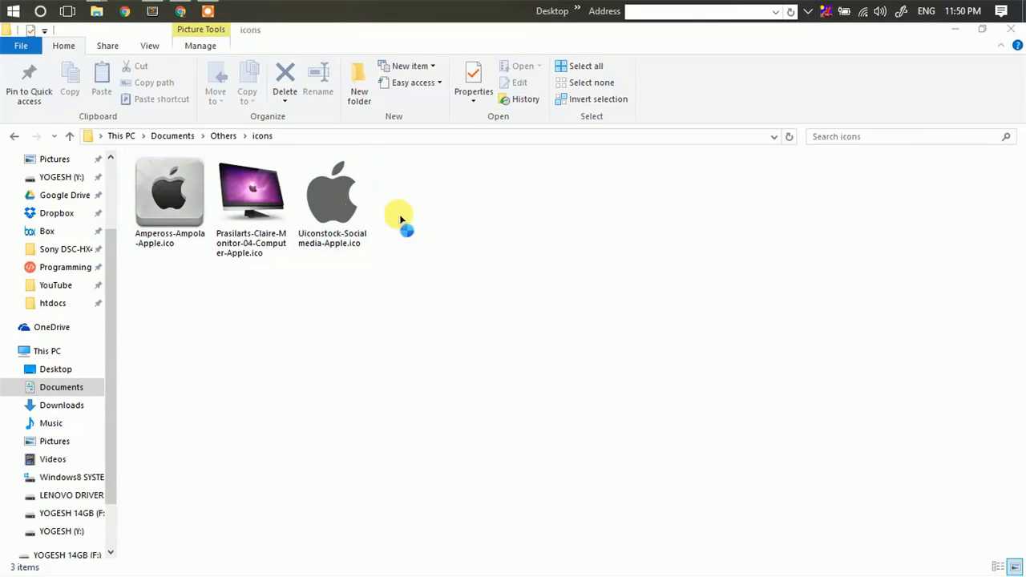
pyautogui.click(309, 156)
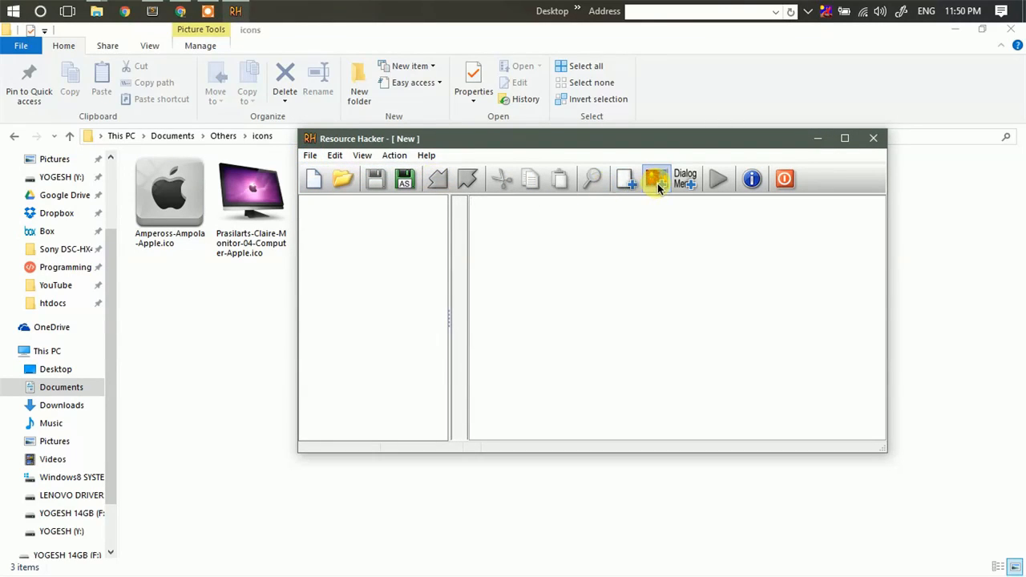
# Add the Ampeross-Ampola-Apple .ico from Others\icons as ICONGROUP named 1.
pyautogui.click(656, 179)
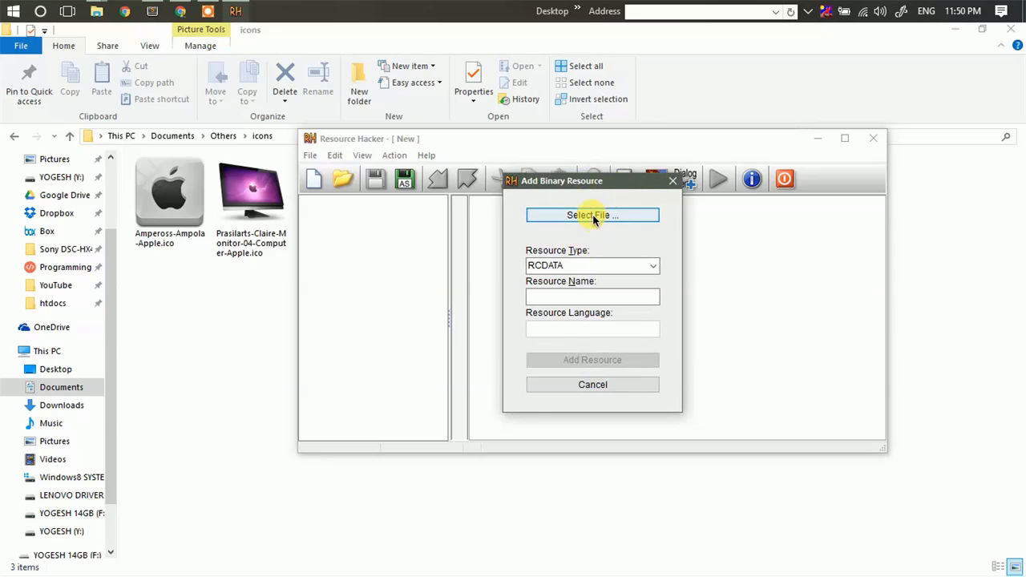
pyautogui.click(592, 215)
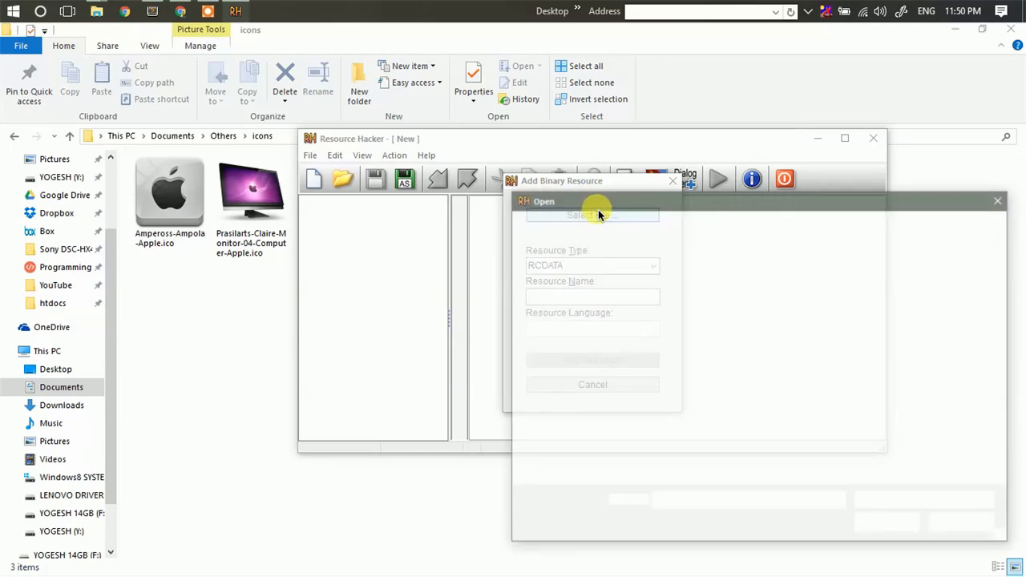
pyautogui.click(592, 215)
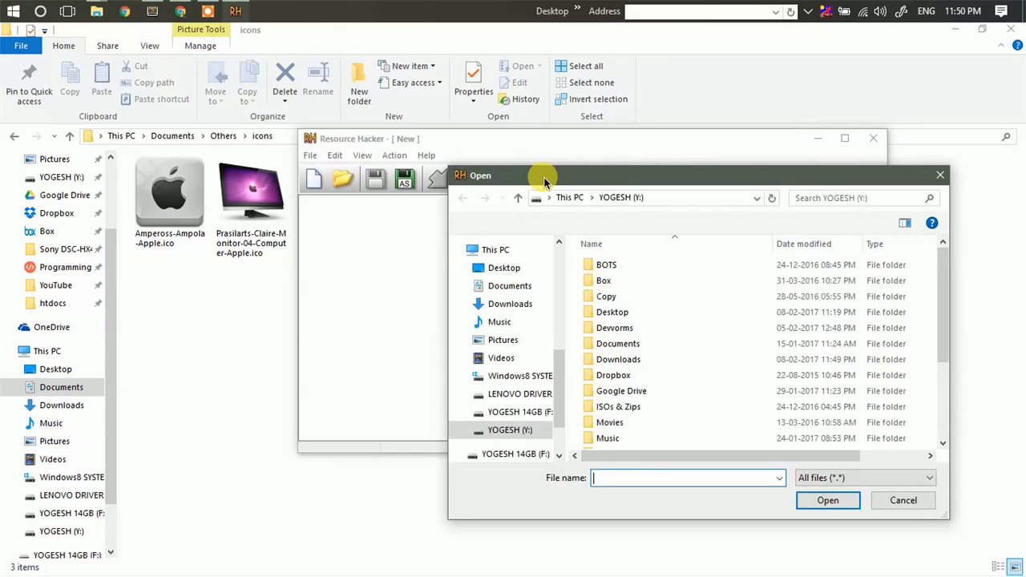
pyautogui.moveTo(544, 175); pyautogui.dragTo(513, 132)
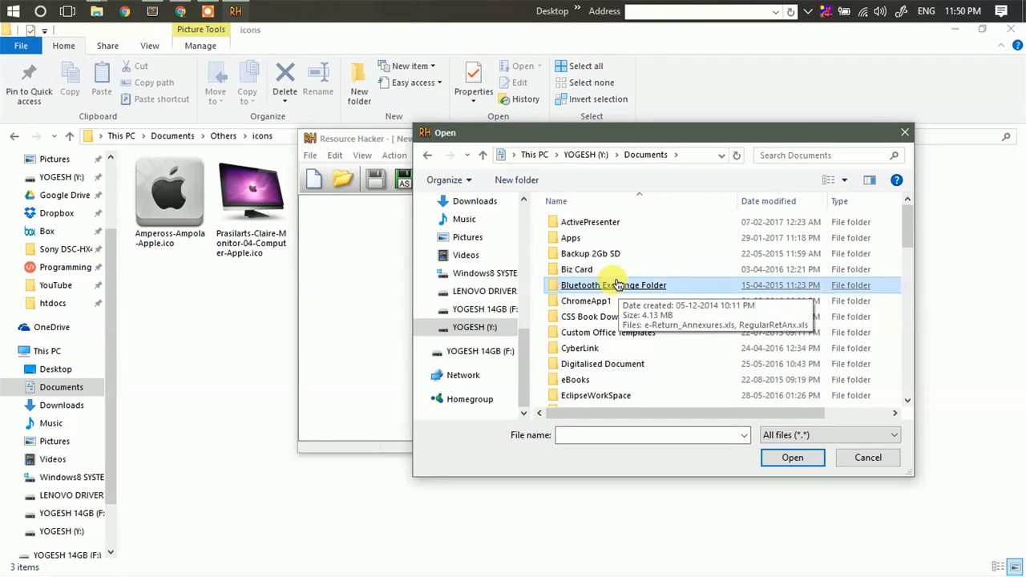
pyautogui.scroll(-3)
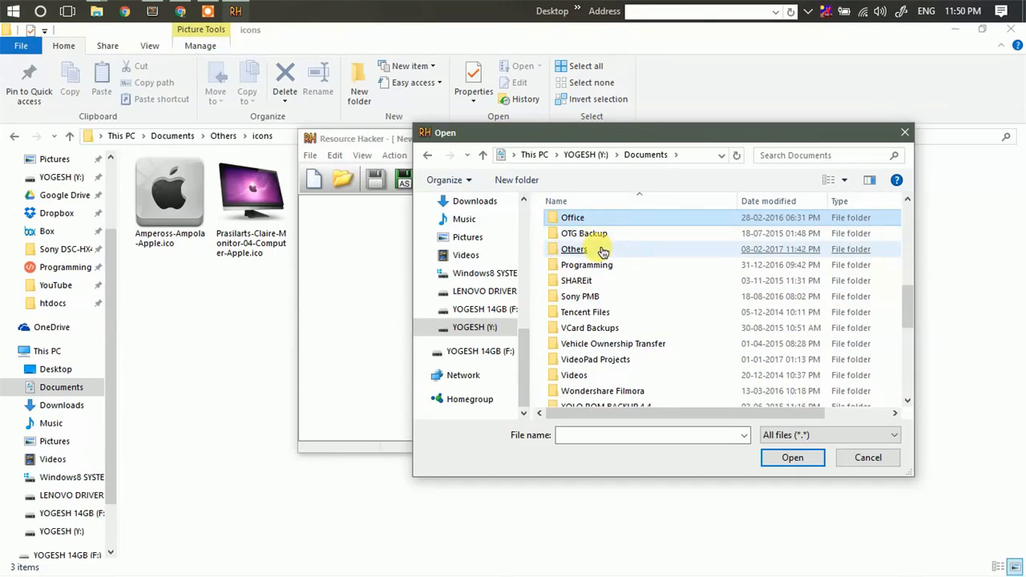
pyautogui.doubleClick(574, 248)
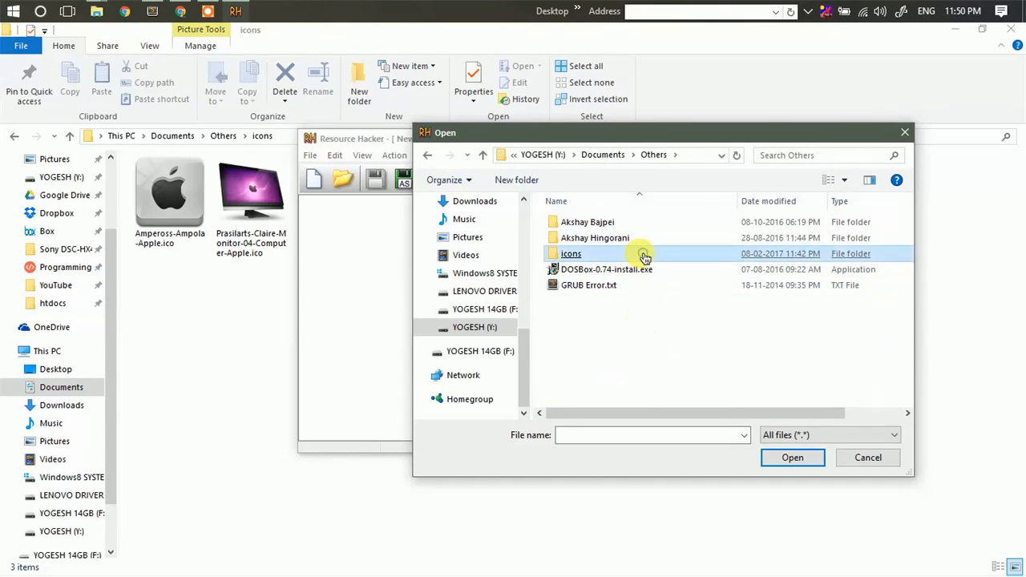
pyautogui.doubleClick(571, 253)
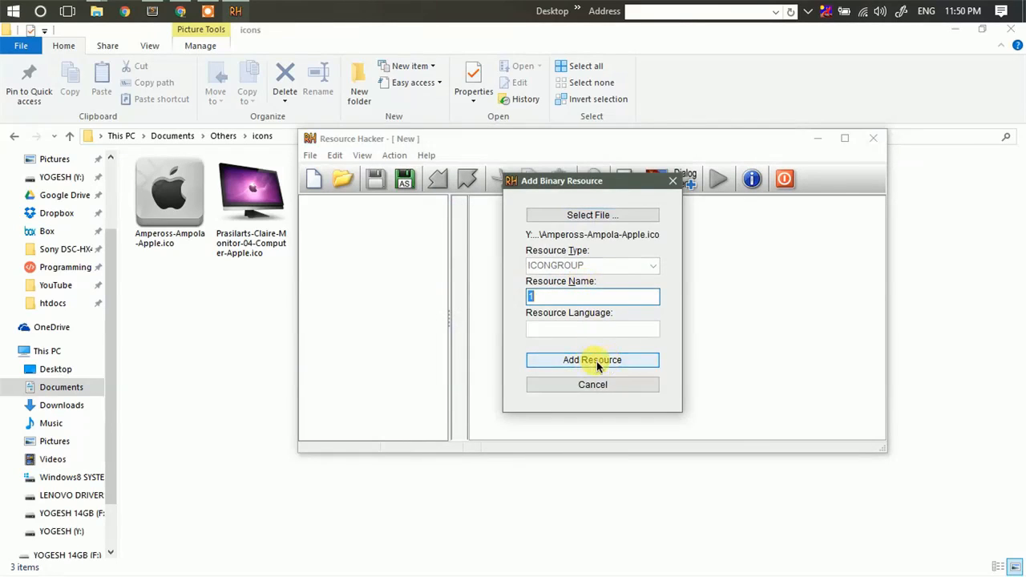
pyautogui.click(593, 359)
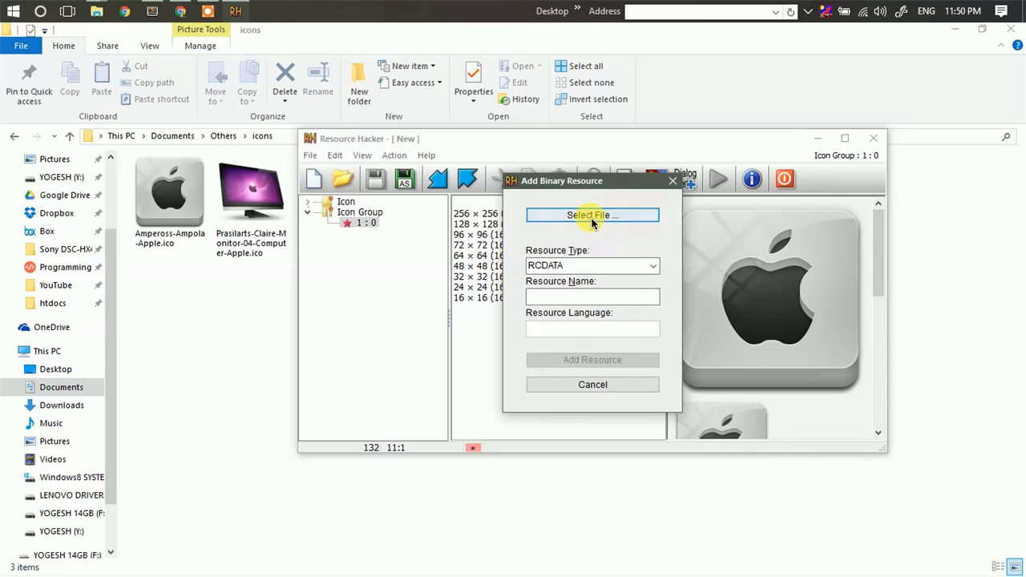
# Add the Prasilarts monitor icon and Uiconstock apple icon as icon groups 2 and 3.
pyautogui.click(591, 214)
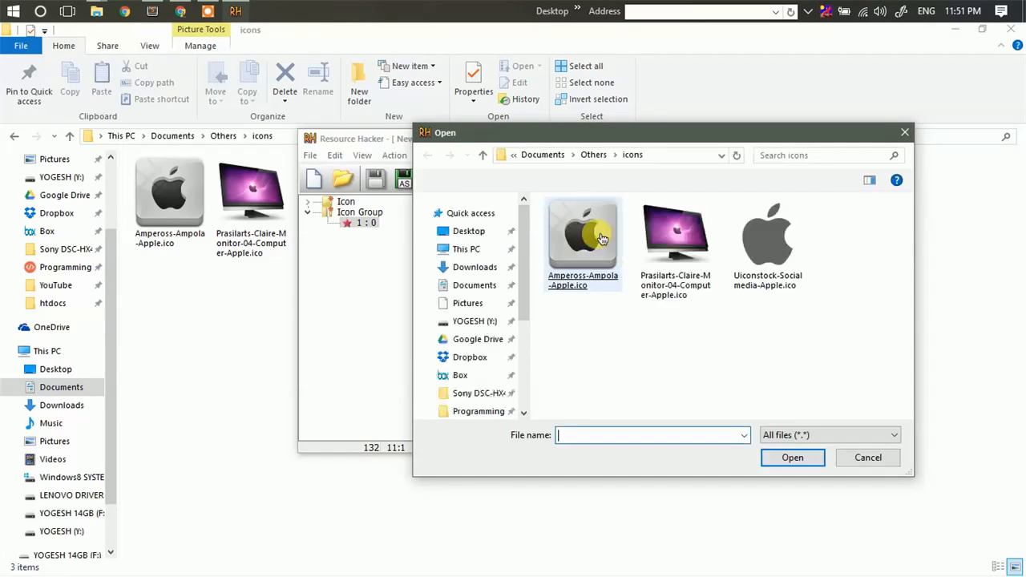
pyautogui.click(792, 457)
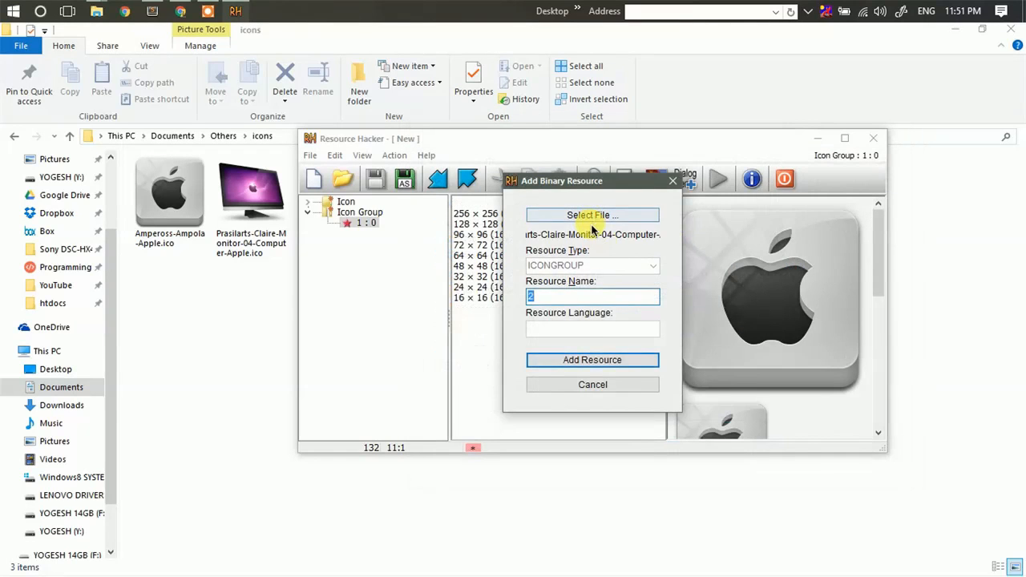
pyautogui.click(592, 359)
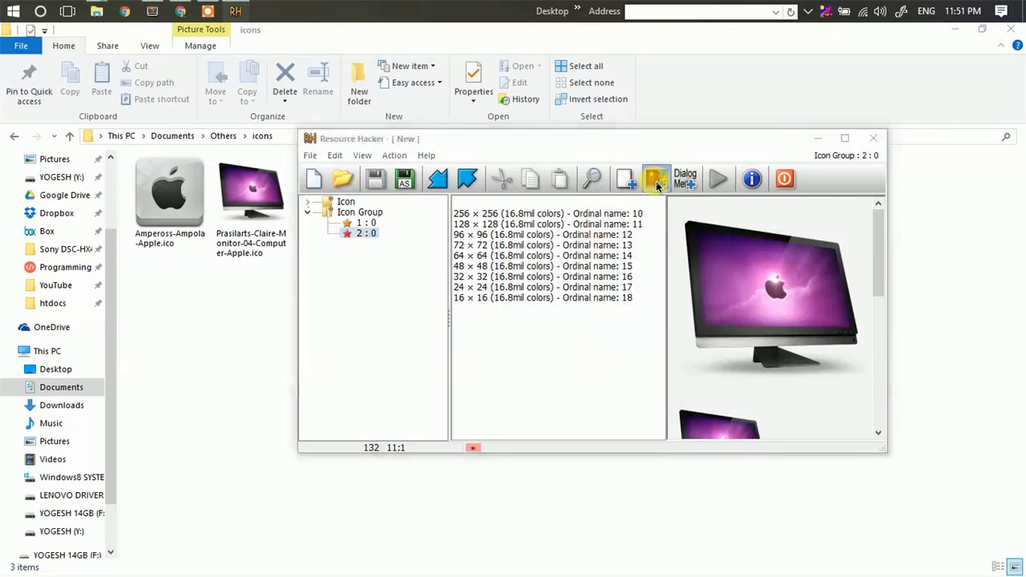
pyautogui.click(656, 178)
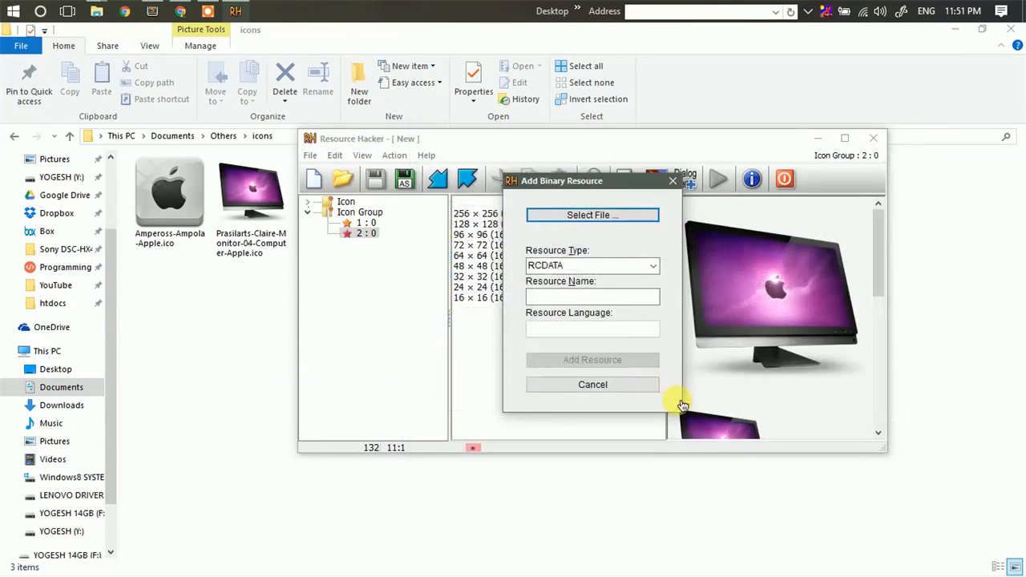
pyautogui.click(592, 384)
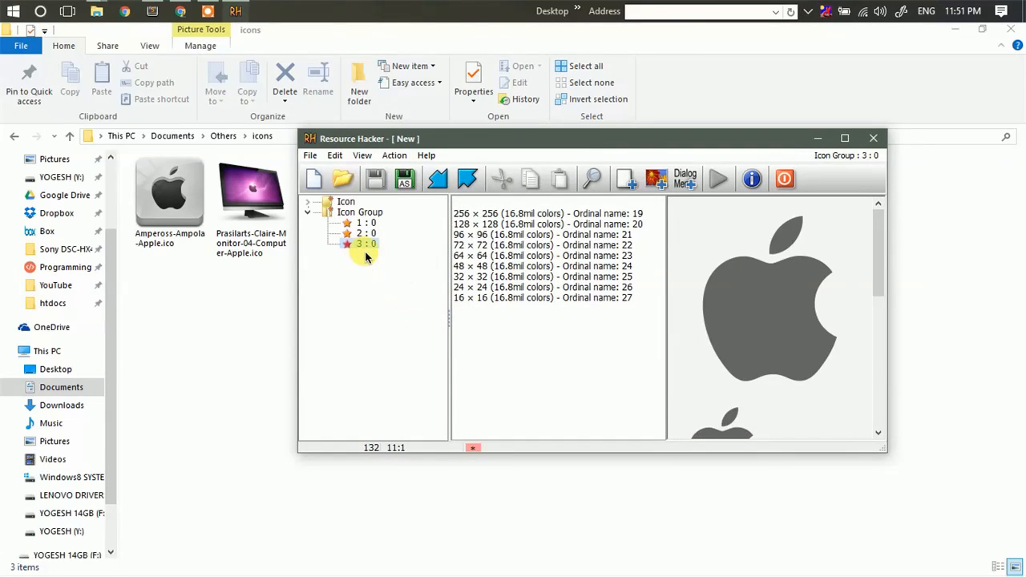
# Insert a VERSIONINFO resource using Action > Add using Script Template.
pyautogui.click(362, 155)
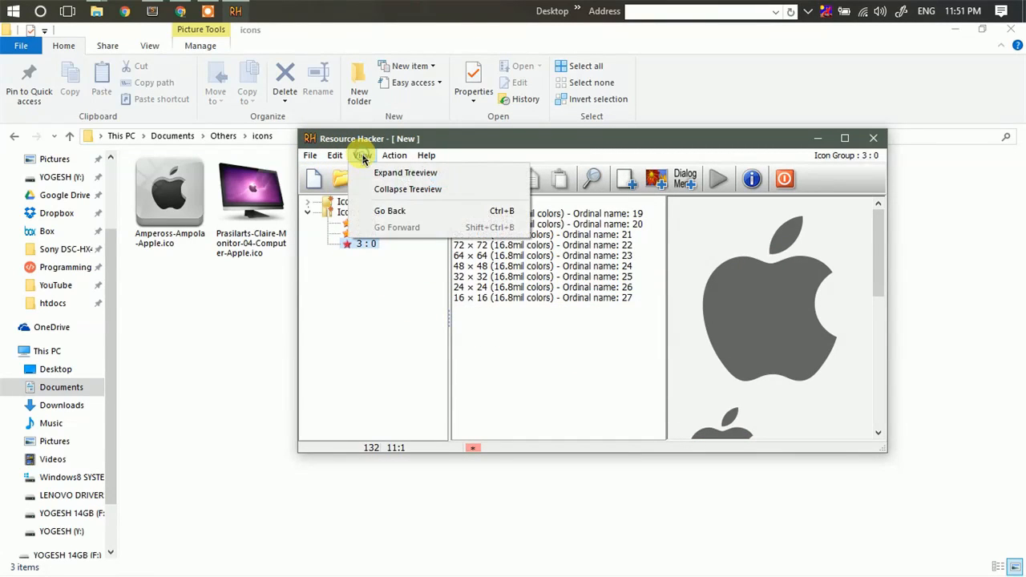
pyautogui.click(393, 156)
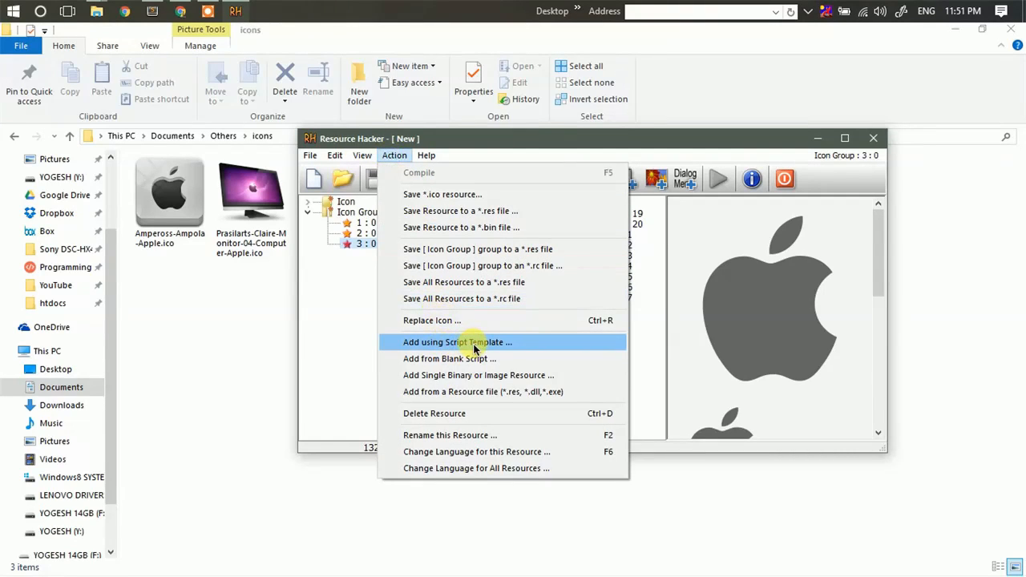
pyautogui.click(457, 341)
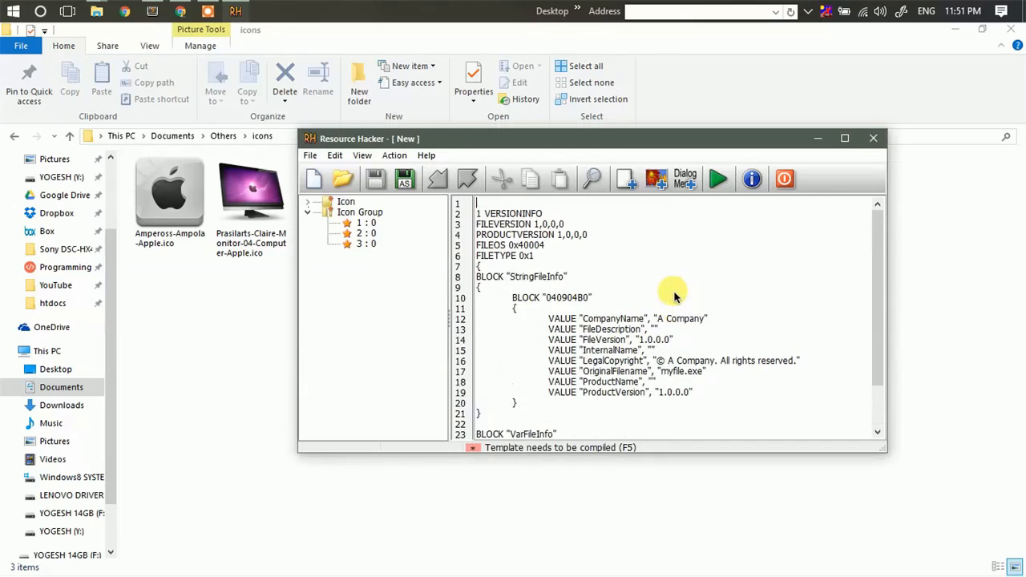
pyautogui.moveTo(704, 290)
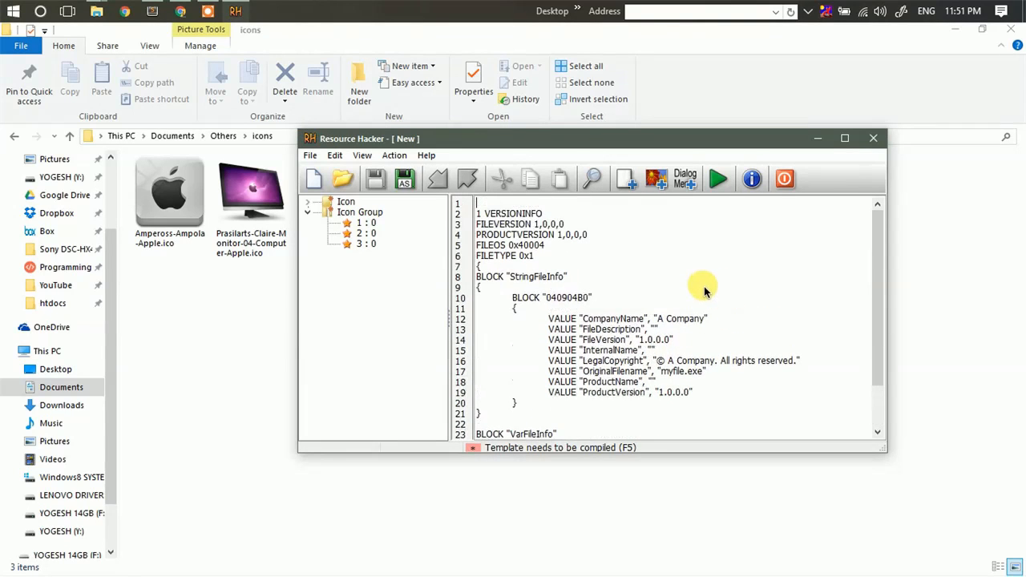
pyautogui.moveTo(698, 203)
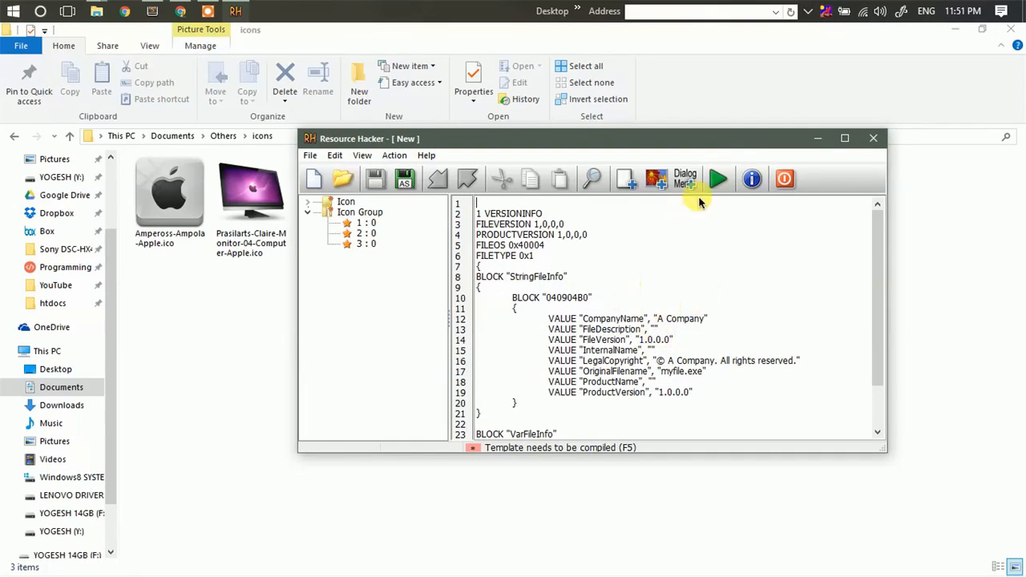
# Compile the version-info script into a Version Info resource and begin Save As.
pyautogui.click(718, 179)
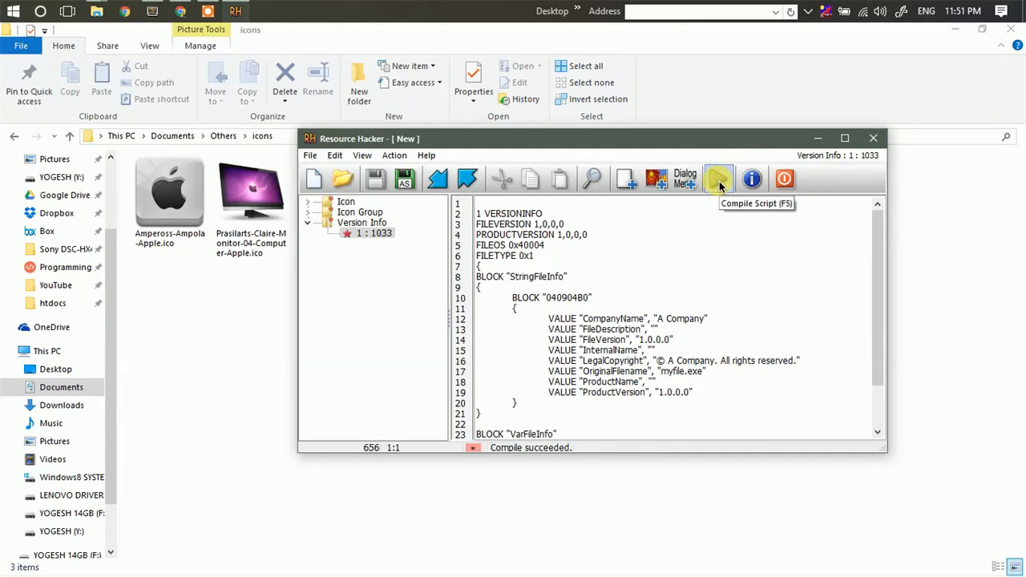
pyautogui.click(310, 154)
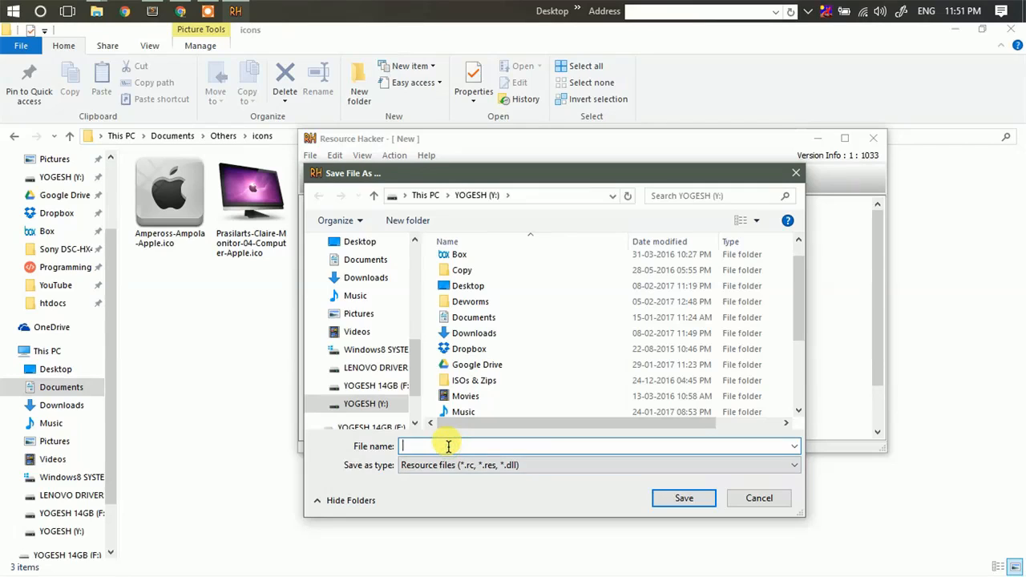
# Save the resource file on drive Y: as MyIcons.dll.
pyautogui.write('MyIcons')
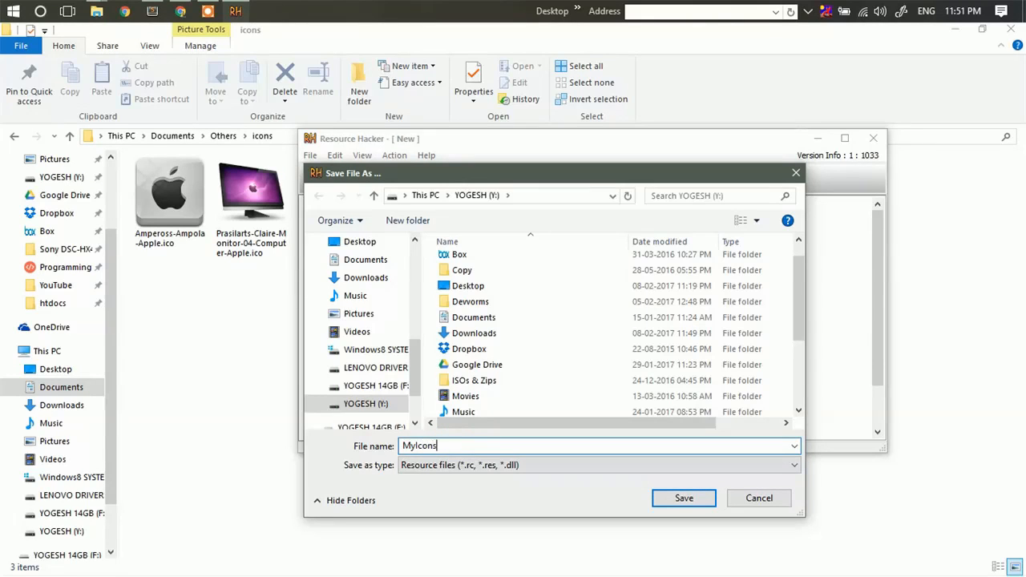
pyautogui.write('.dll')
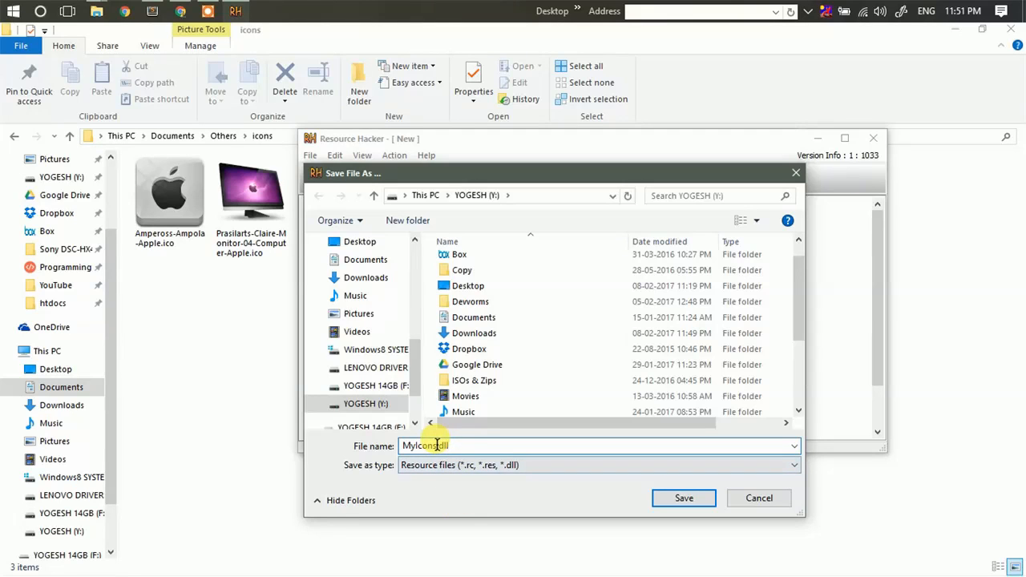
pyautogui.click(684, 498)
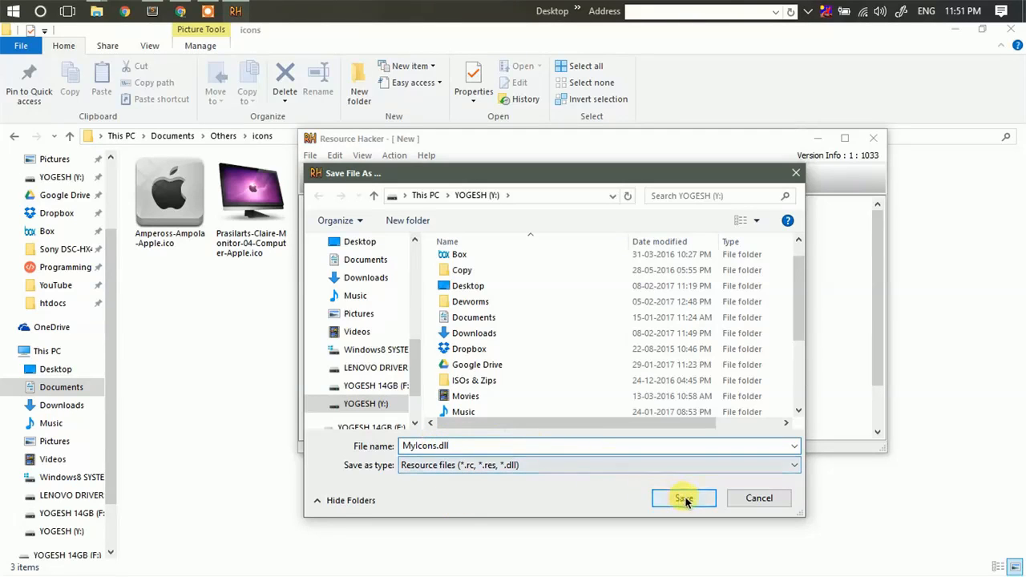
pyautogui.click(682, 498)
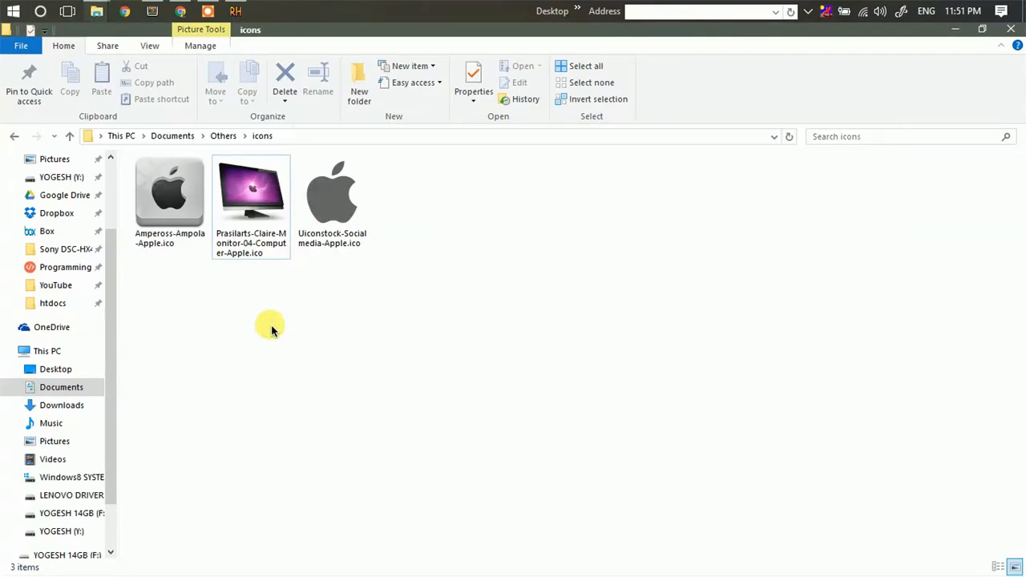
# Open Desktop Icon Settings' Change Icon dialog for This PC.
pyautogui.click(13, 11)
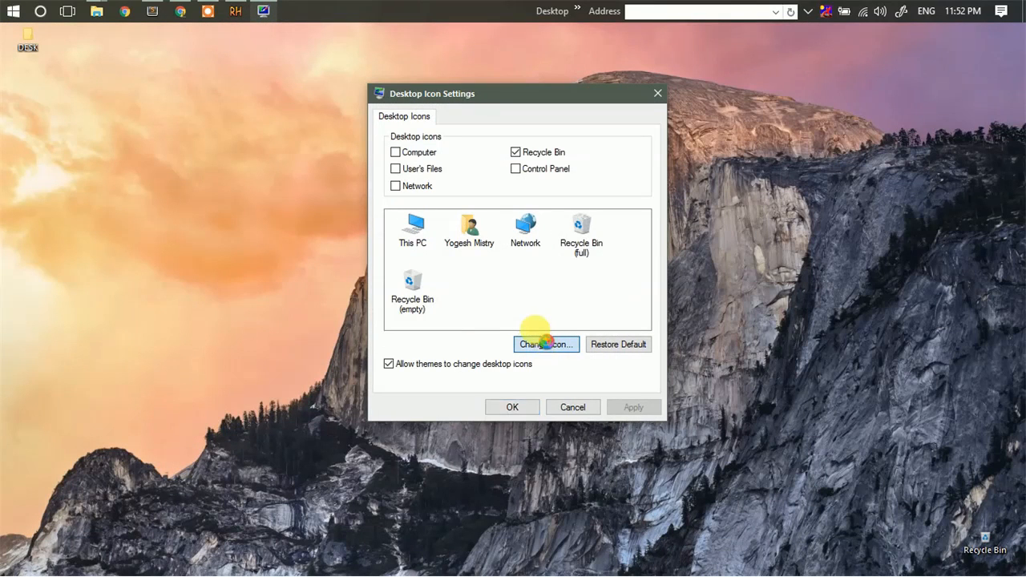
pyautogui.click(546, 344)
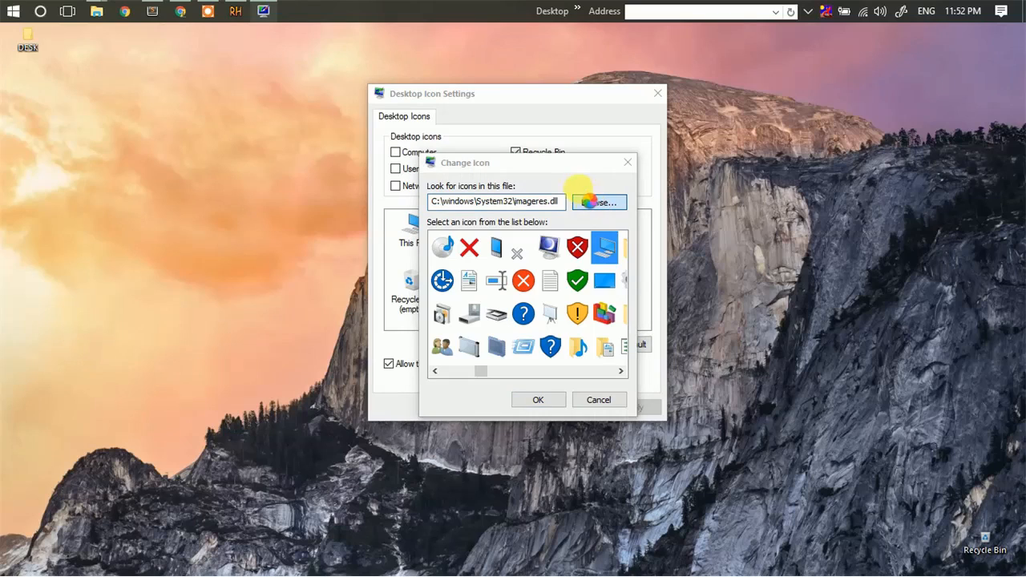
# Browse to YOGESH (Y:) and load MyIcons.dll's three Apple-themed icons into Change Icon.
pyautogui.click(600, 201)
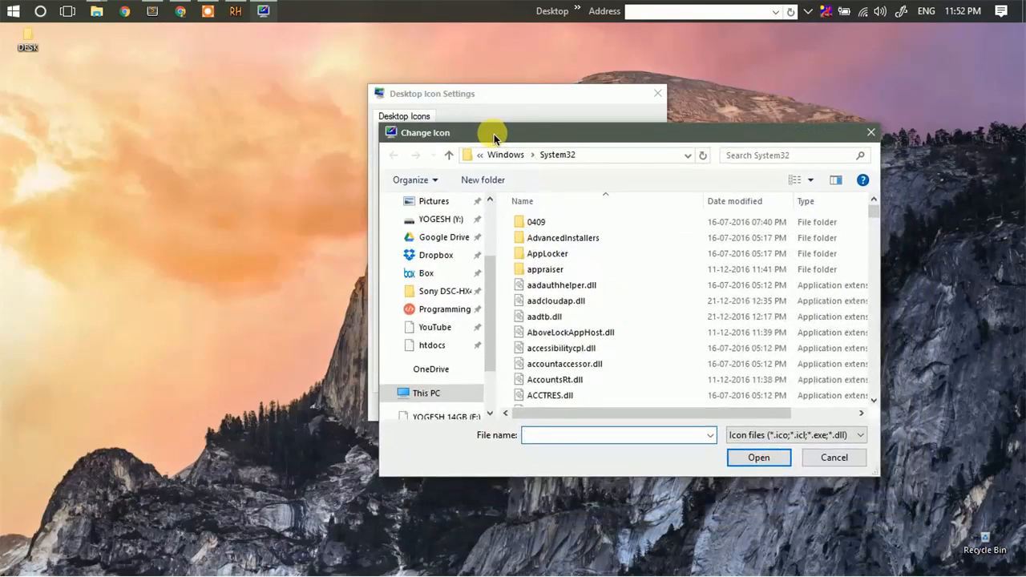
pyautogui.scroll(-3)
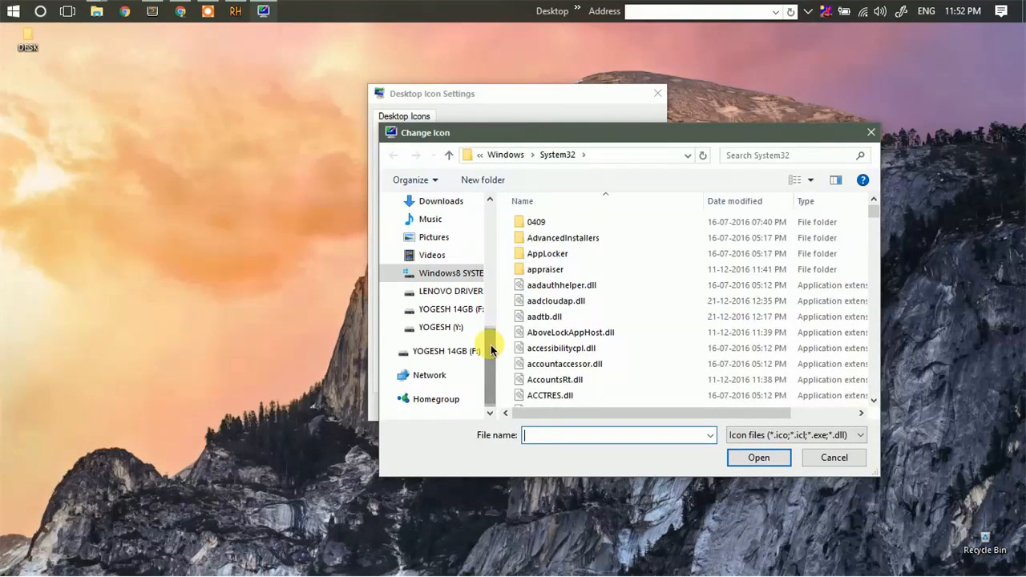
pyautogui.click(441, 327)
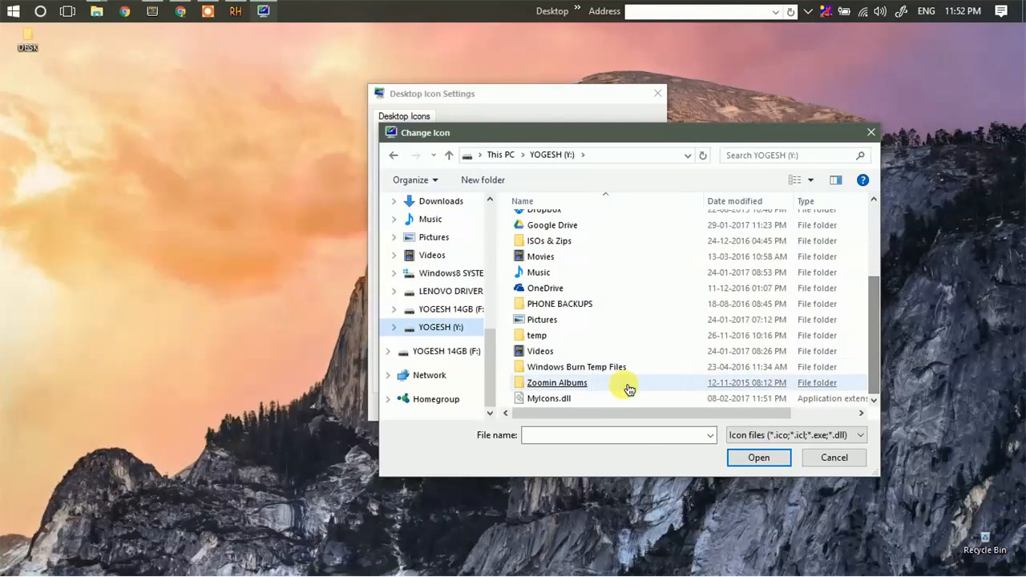
pyautogui.doubleClick(549, 399)
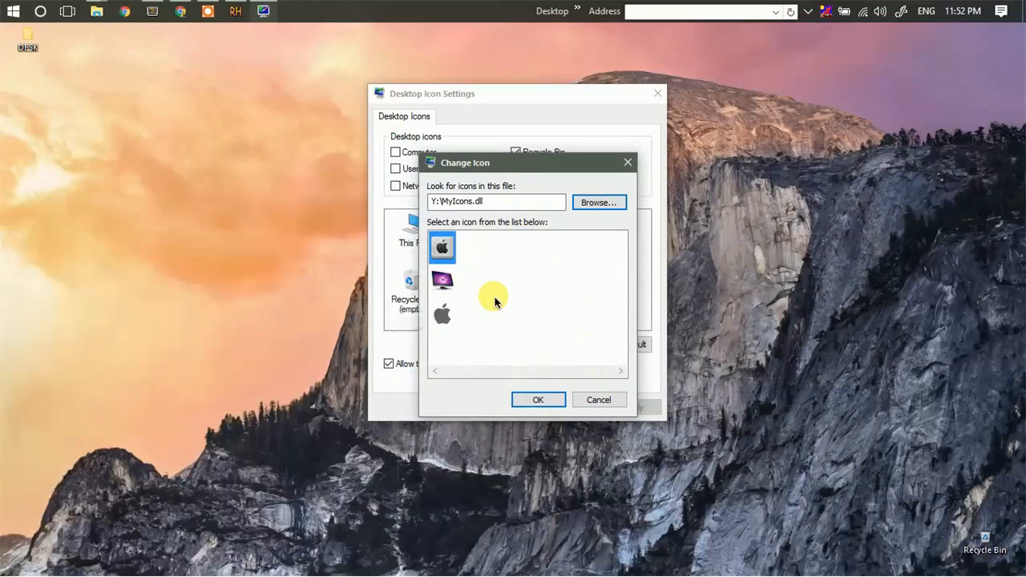
pyautogui.moveTo(495, 176)
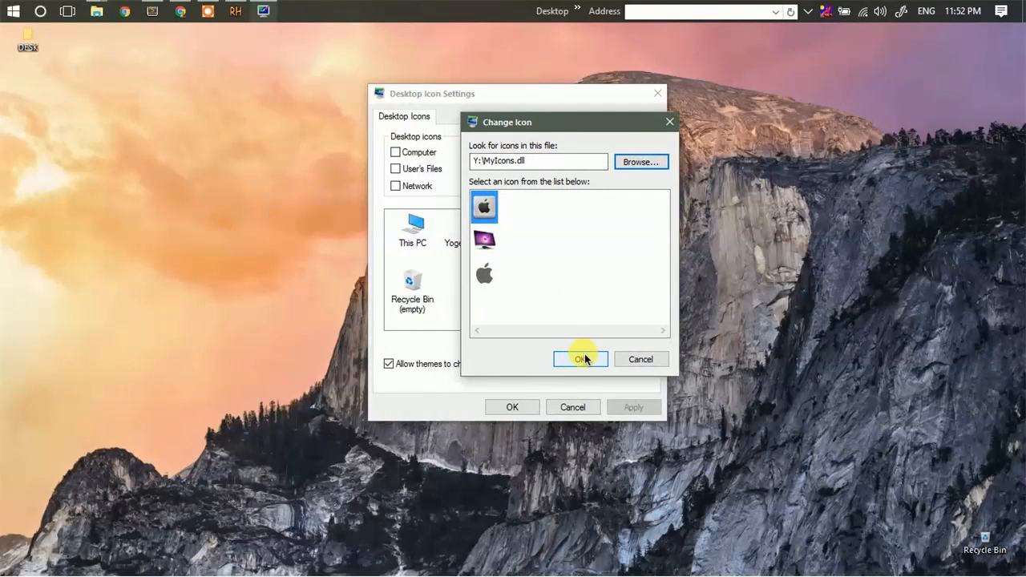
# Set This PC to the grey Apple icon from MyIcons.dll, then apply and confirm.
pyautogui.click(581, 359)
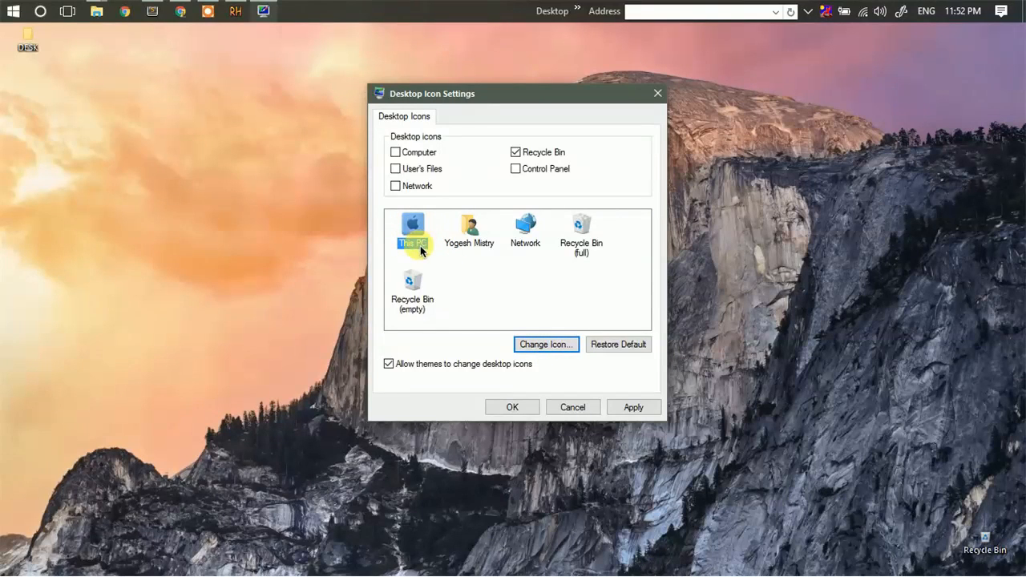
pyautogui.click(412, 288)
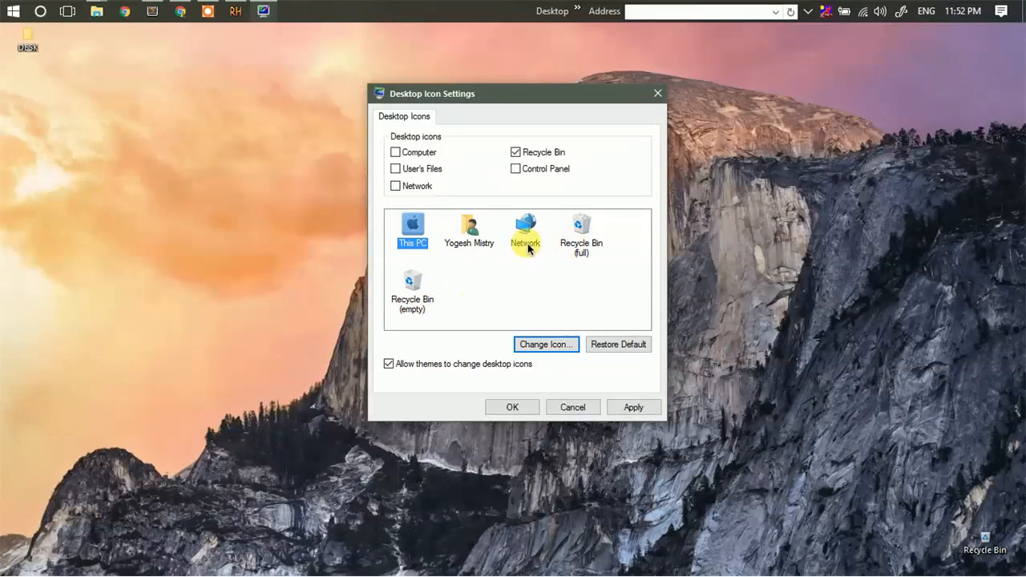
pyautogui.moveTo(545, 383)
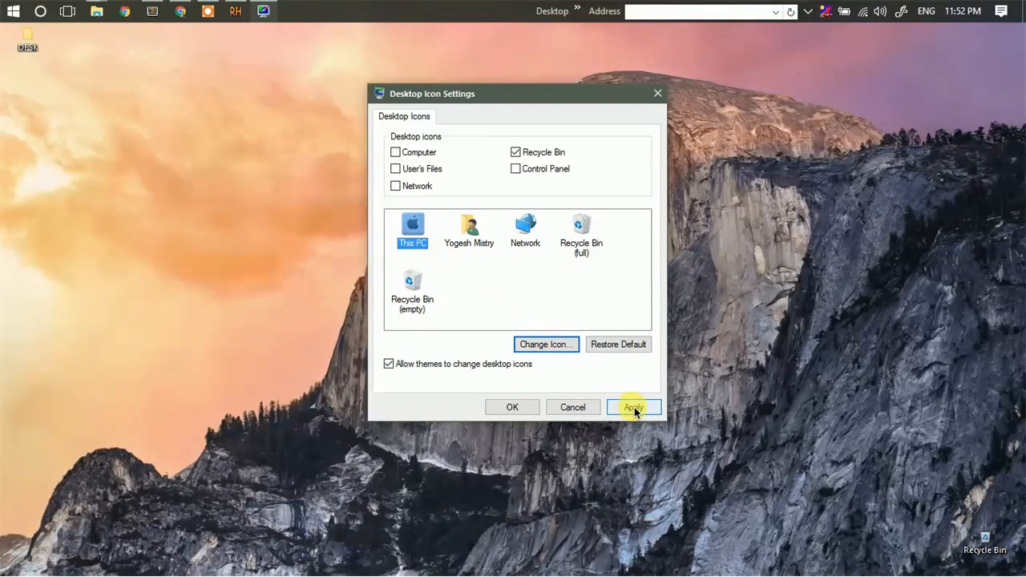
pyautogui.click(634, 408)
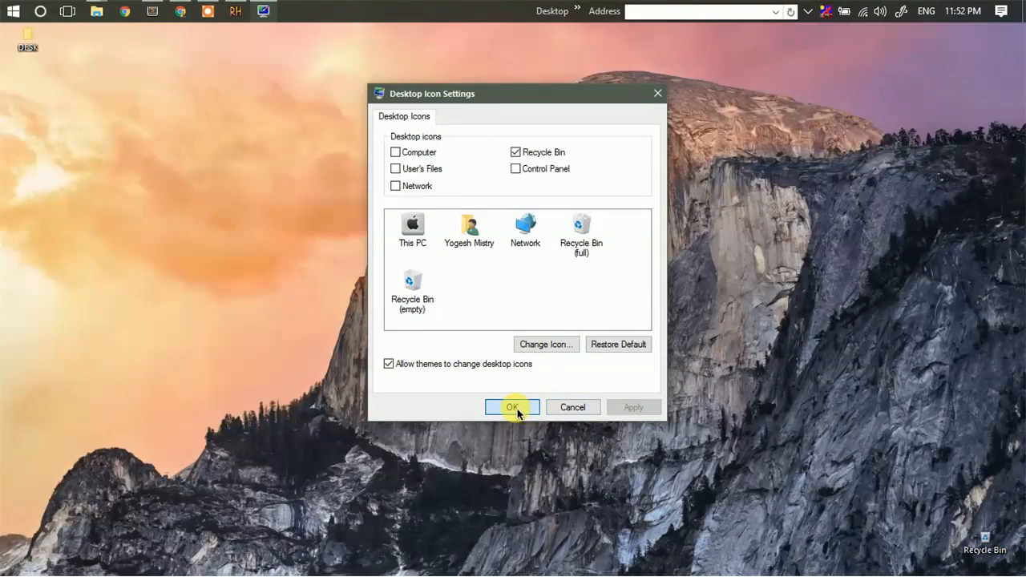
pyautogui.click(513, 407)
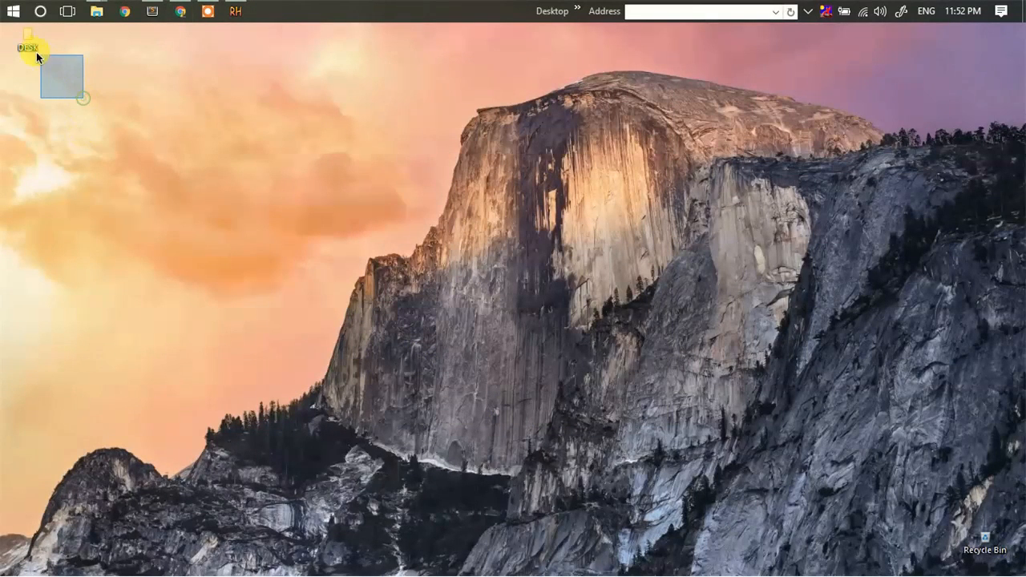
pyautogui.moveTo(28, 44)
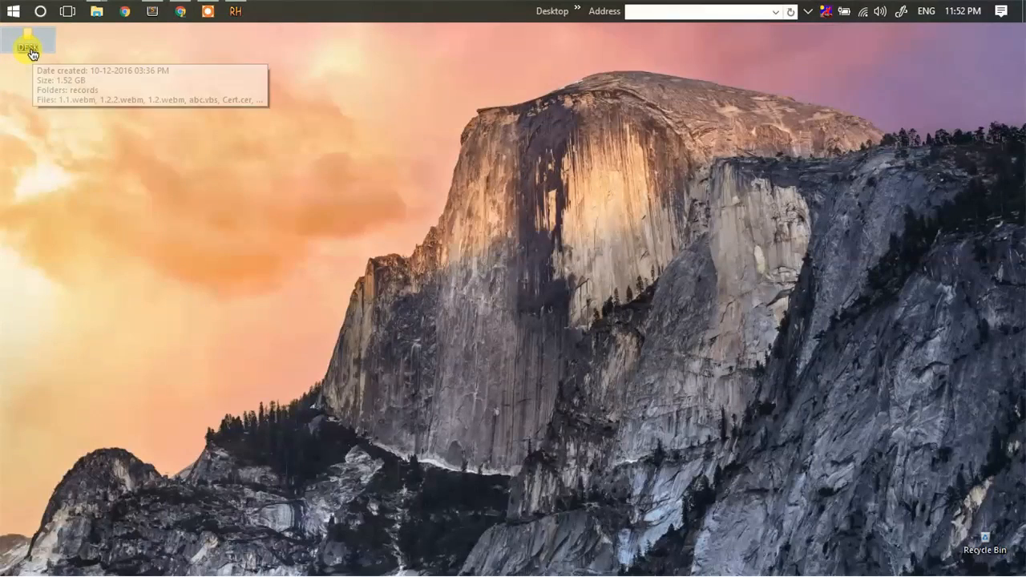
# Open the DESK folder's Properties, Customize tab, and its Change Icon picker.
pyautogui.rightClick(31, 44)
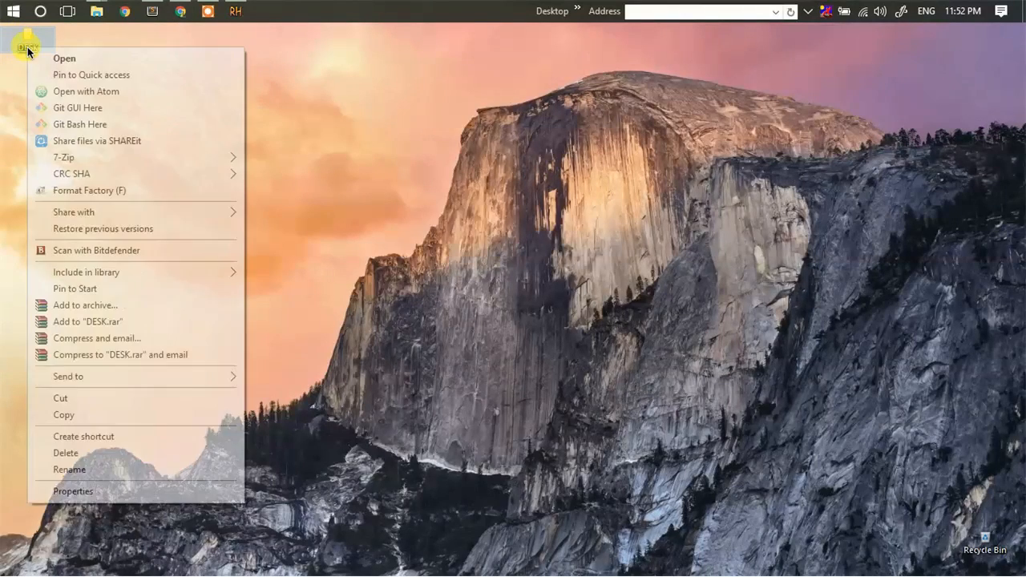
pyautogui.click(94, 474)
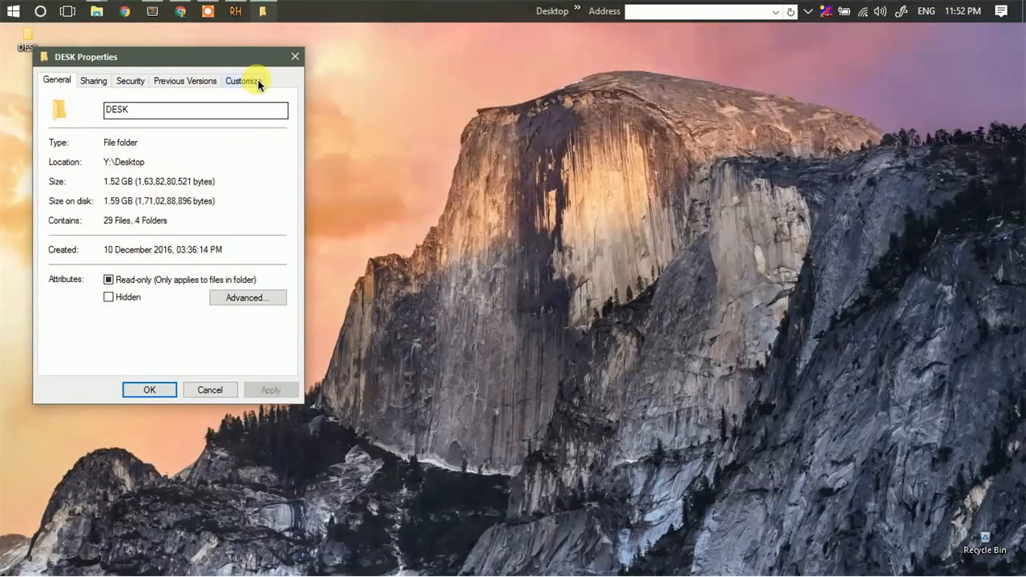
pyautogui.click(244, 81)
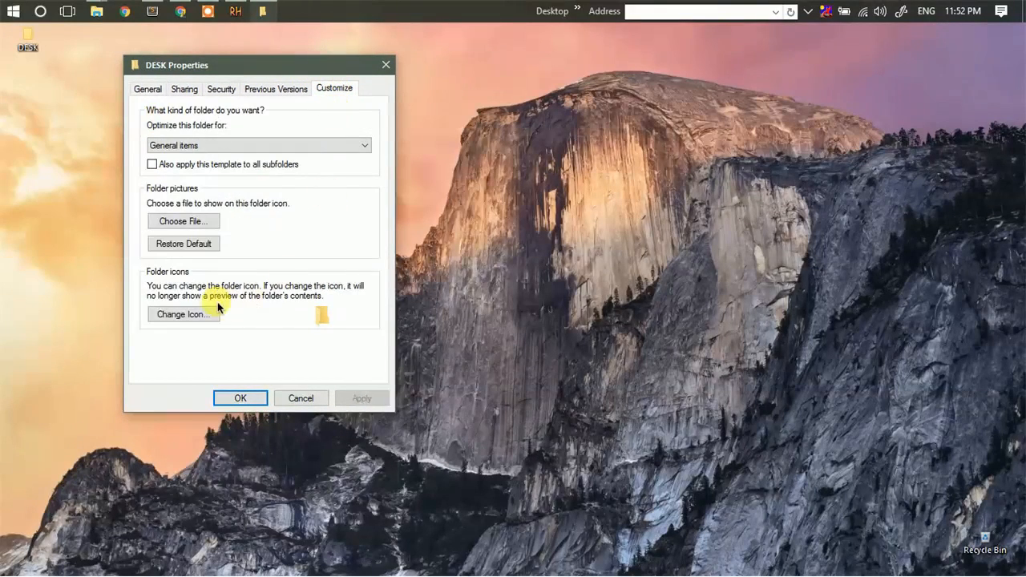
pyautogui.click(183, 314)
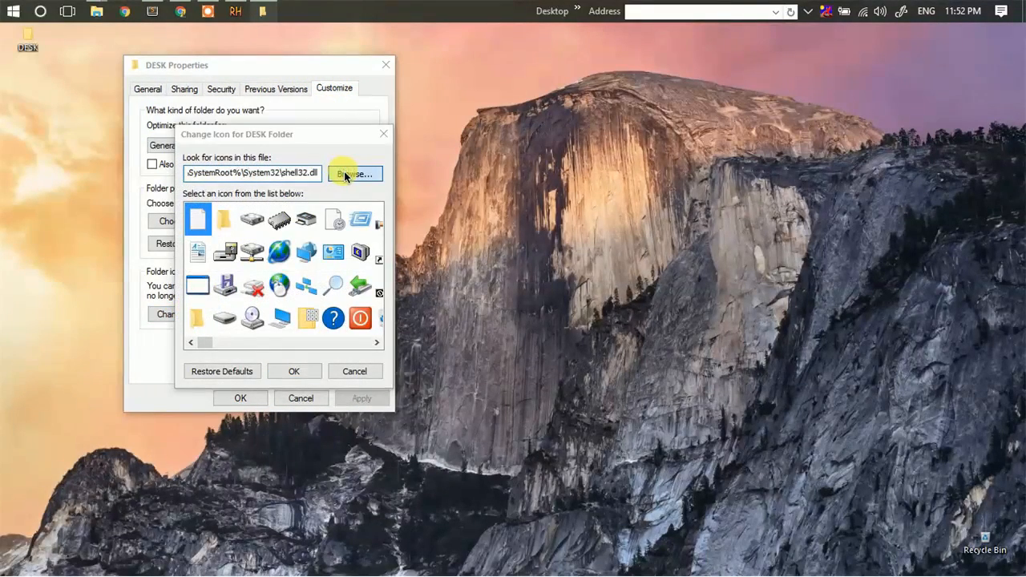
# Load Y:\MyIcons.dll, choose the purple monitor icon for DESK, and confirm both dialogs.
pyautogui.click(354, 174)
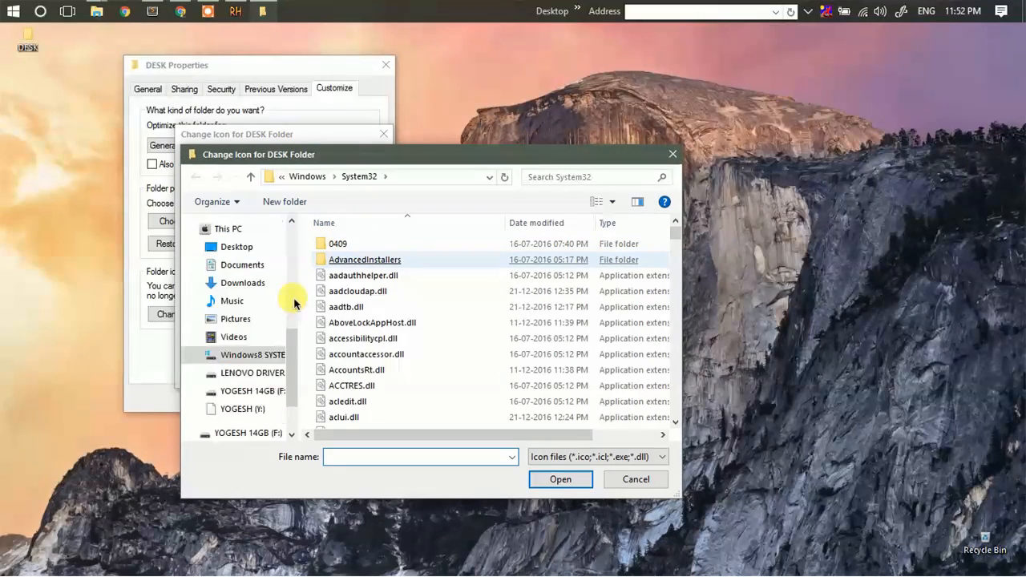
pyautogui.click(243, 409)
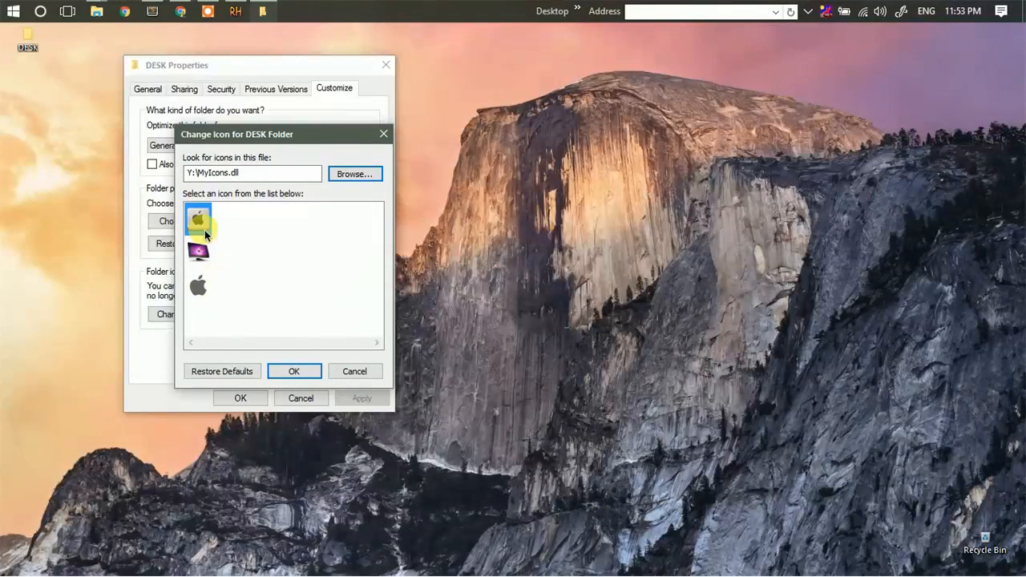
pyautogui.click(198, 252)
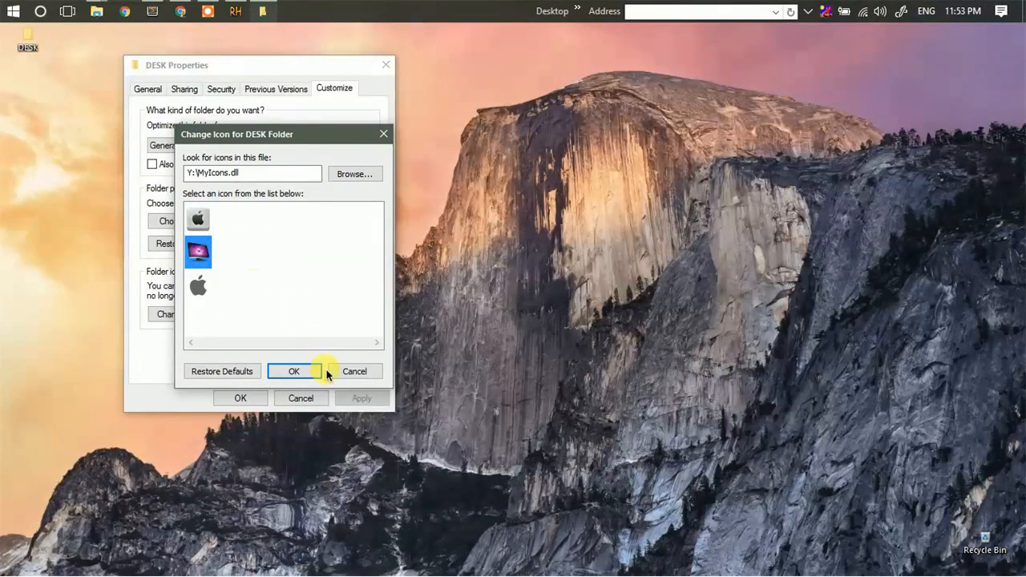
pyautogui.click(294, 371)
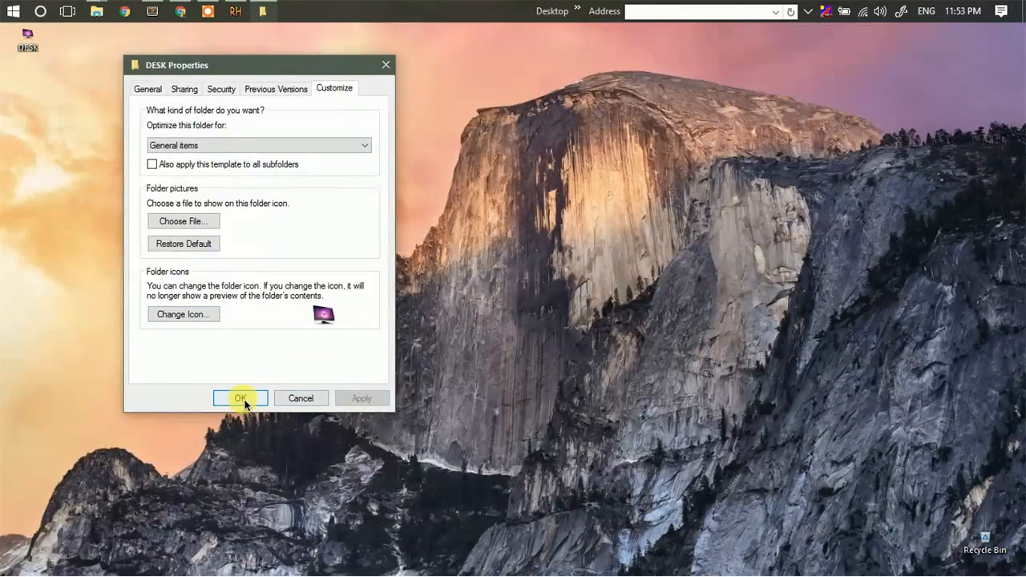
pyautogui.click(240, 398)
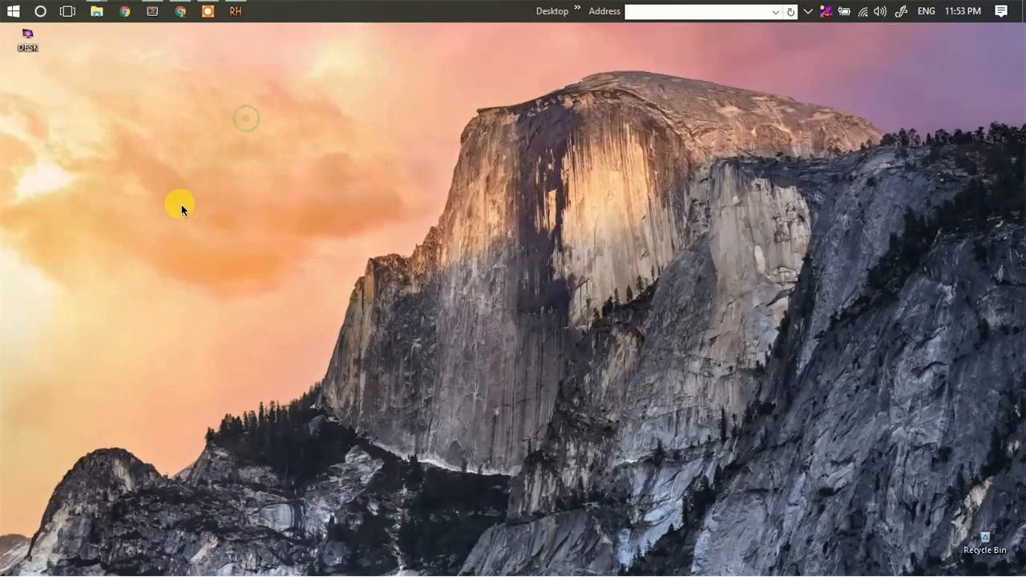
pyautogui.moveTo(68, 92)
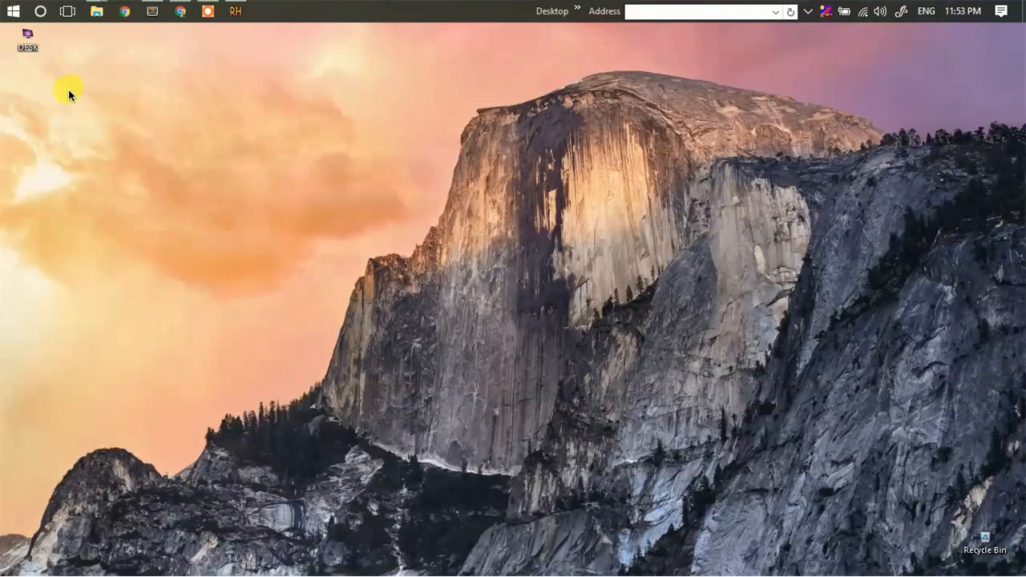
pyautogui.moveTo(106, 102)
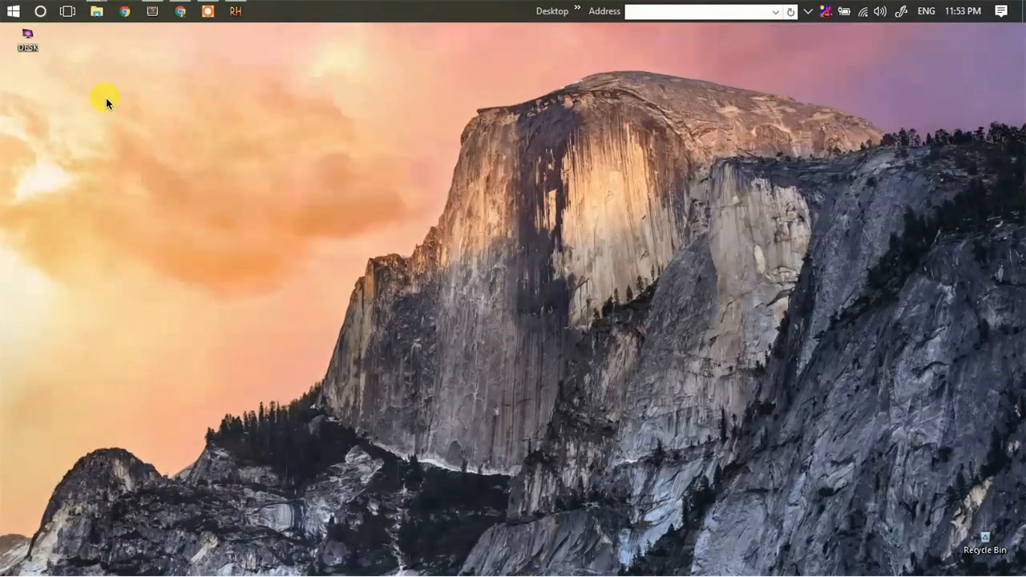
pyautogui.moveTo(67, 82)
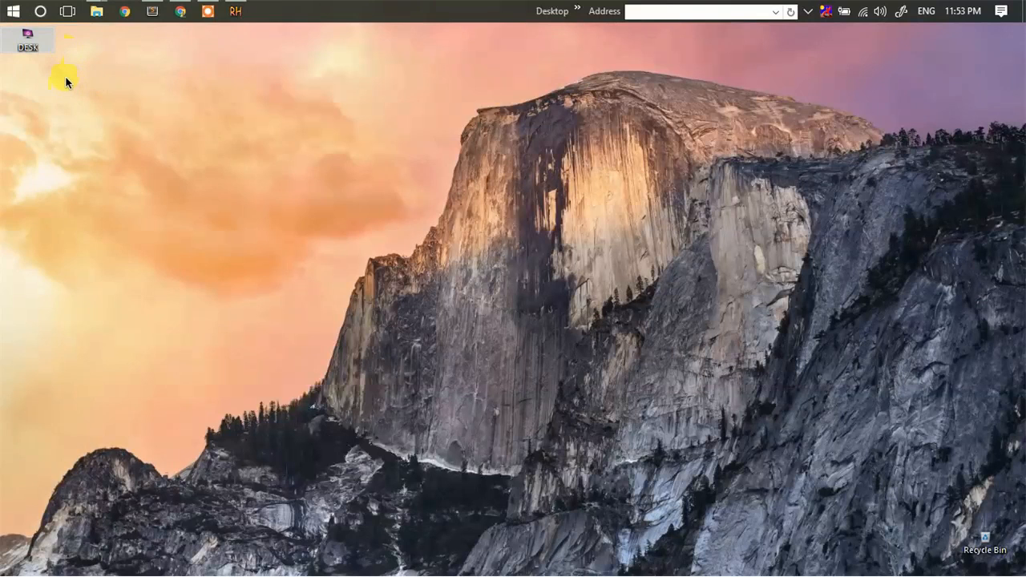
pyautogui.moveTo(253, 148)
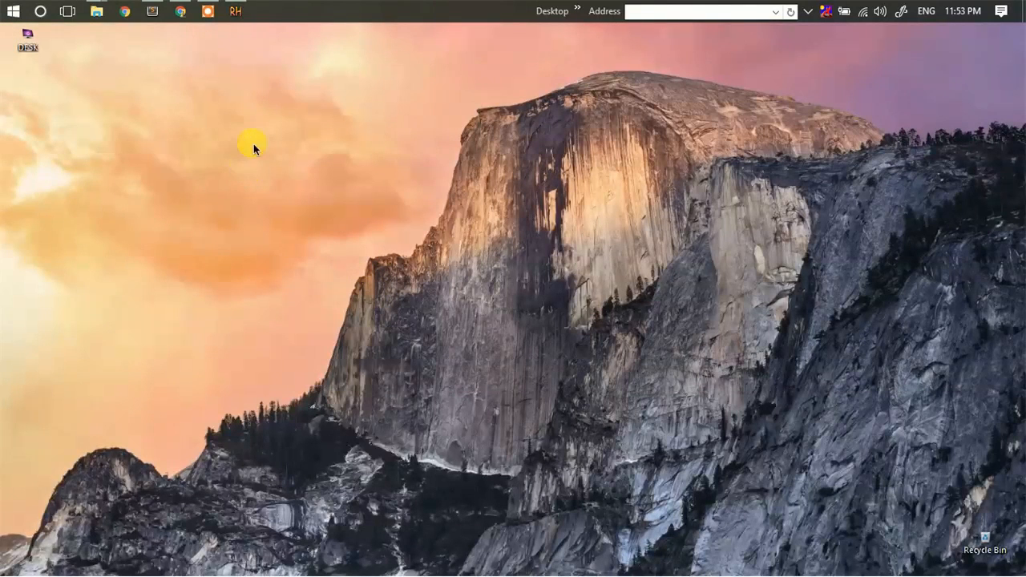
# Switch back to Resource Hacker showing MyIcons.dll's resources.
pyautogui.click(235, 11)
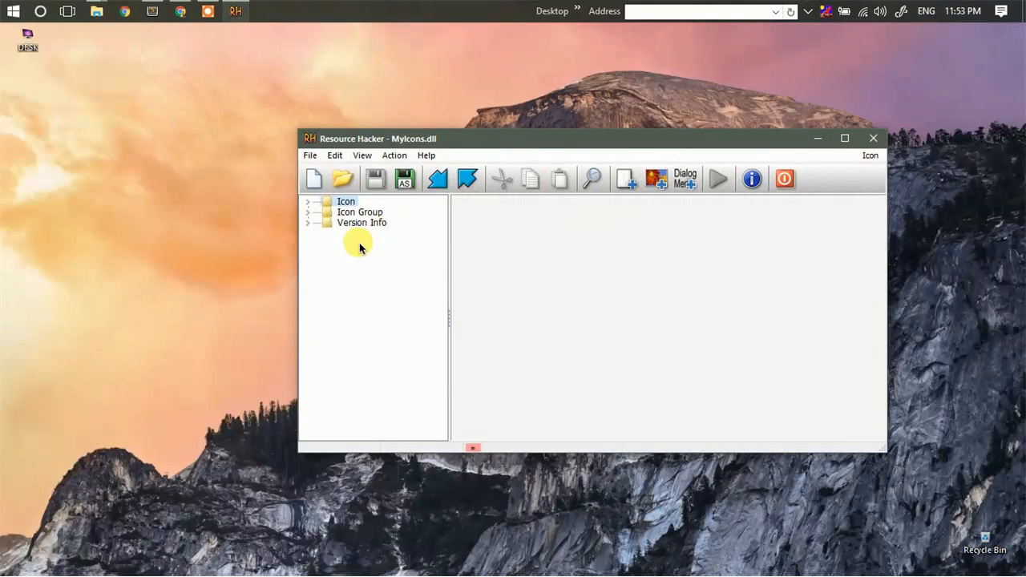
# Open C:\Windows\System32\imageres.dll in Resource Hacker.
pyautogui.click(309, 155)
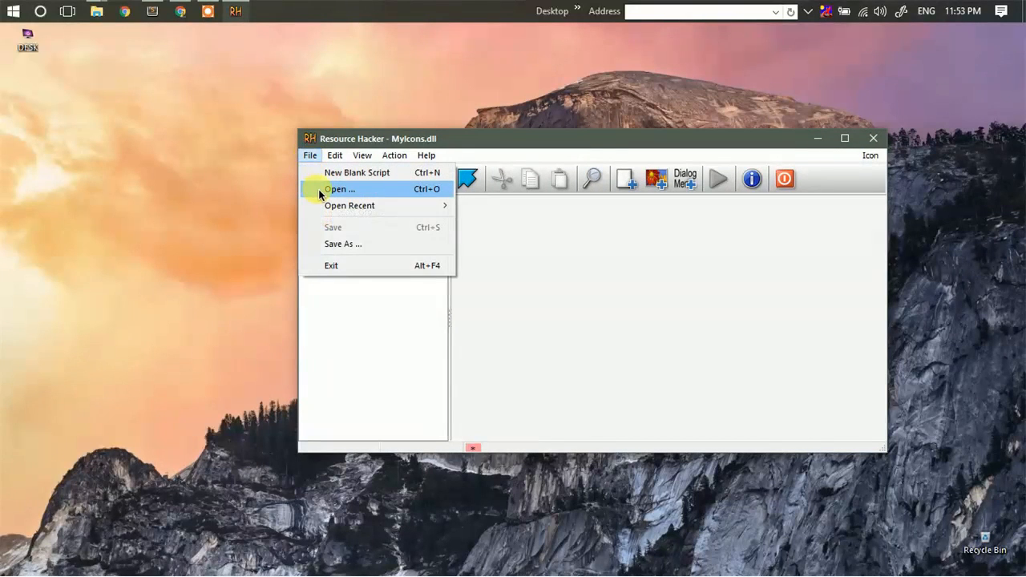
pyautogui.click(340, 189)
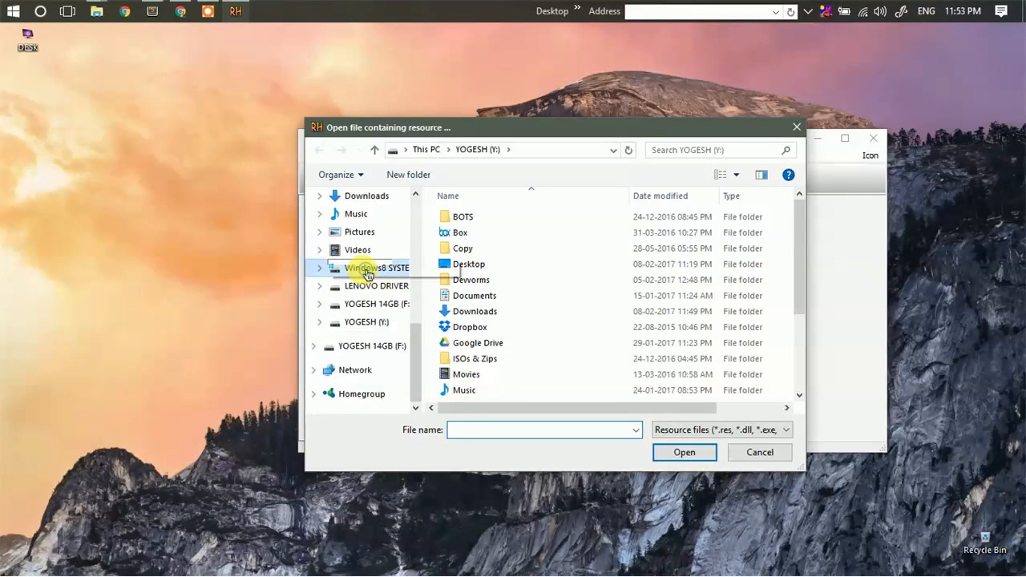
pyautogui.click(376, 268)
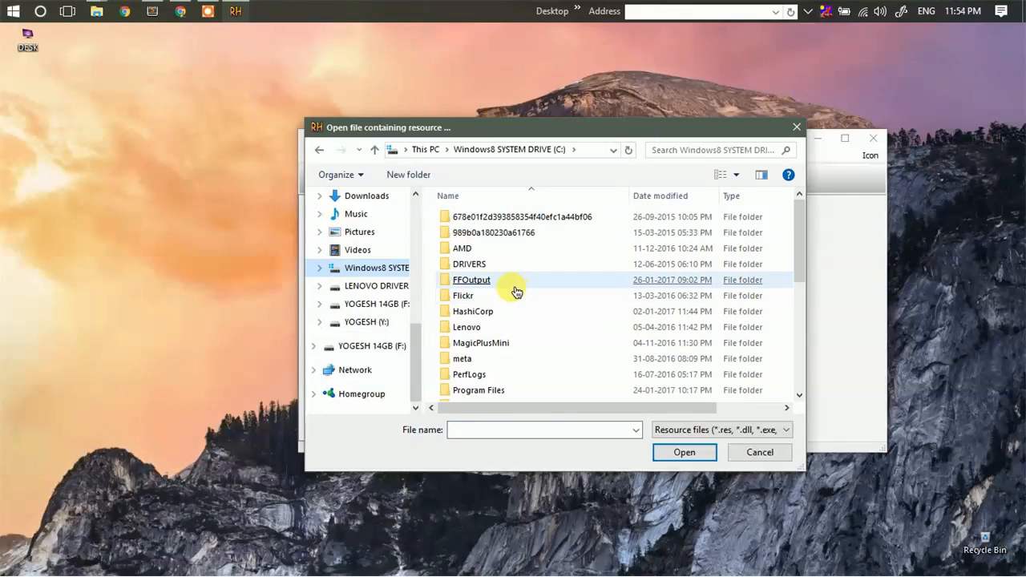
pyautogui.scroll(-3)
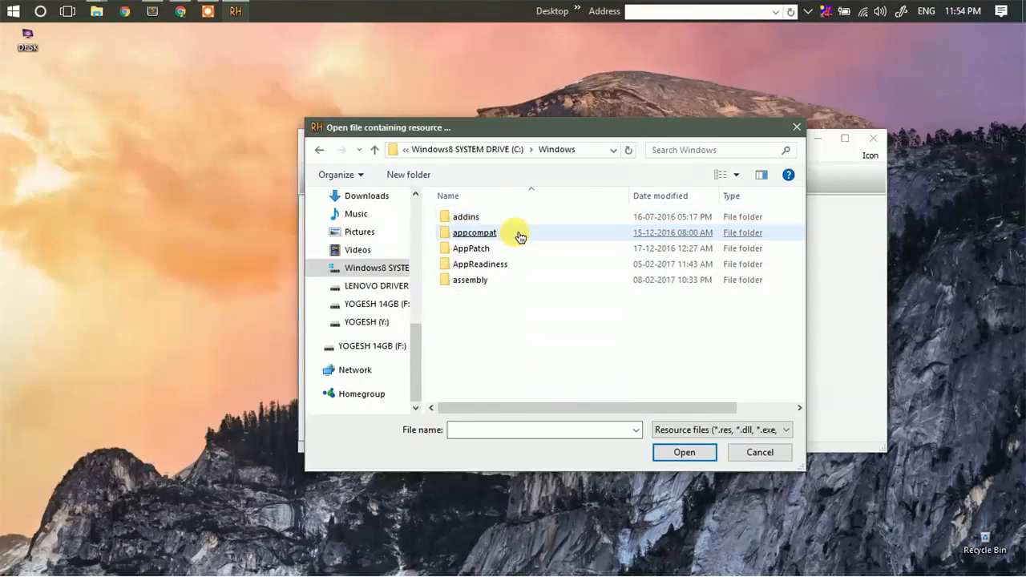
pyautogui.scroll(-3)
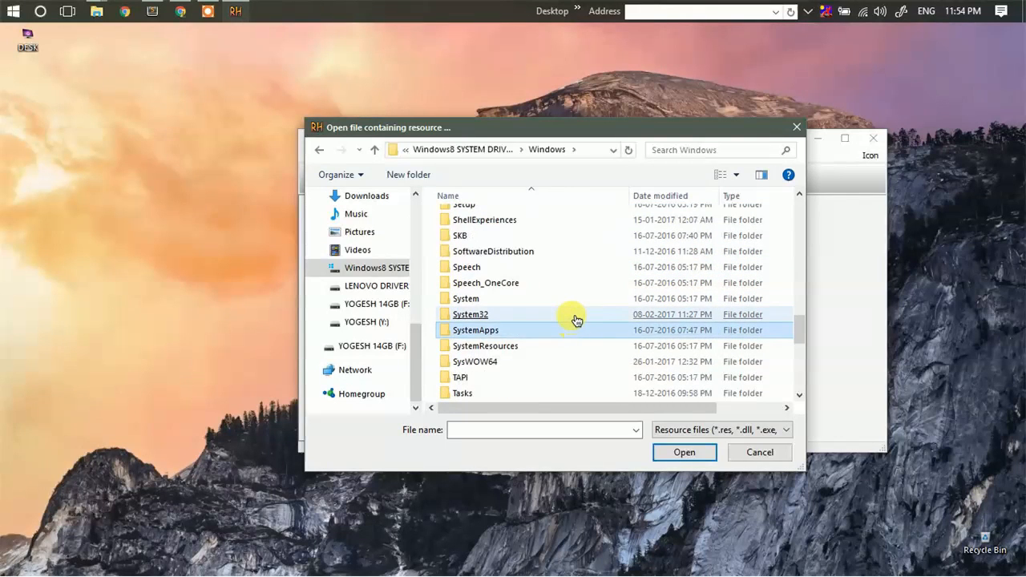
pyautogui.doubleClick(470, 313)
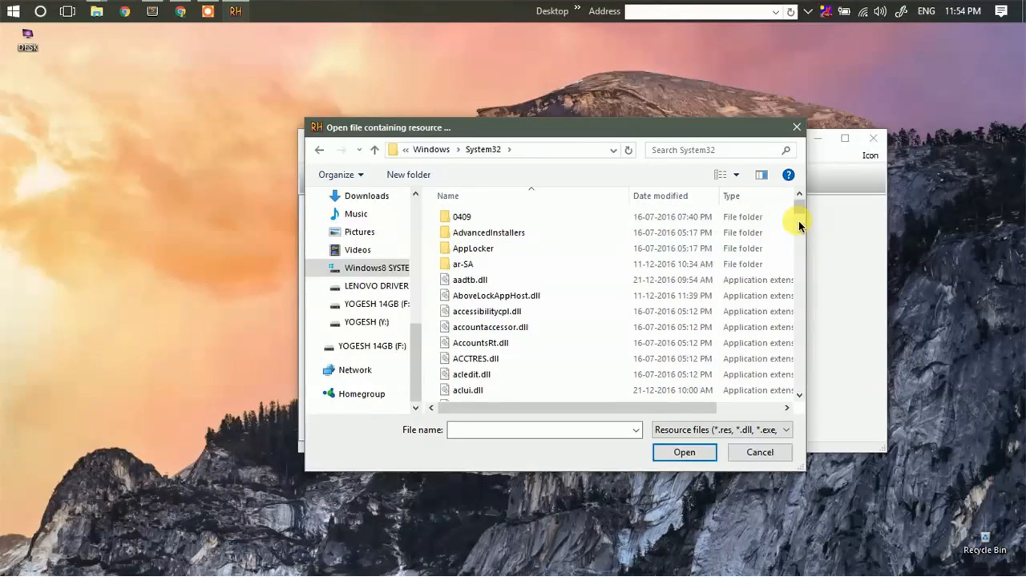
pyautogui.click(518, 259)
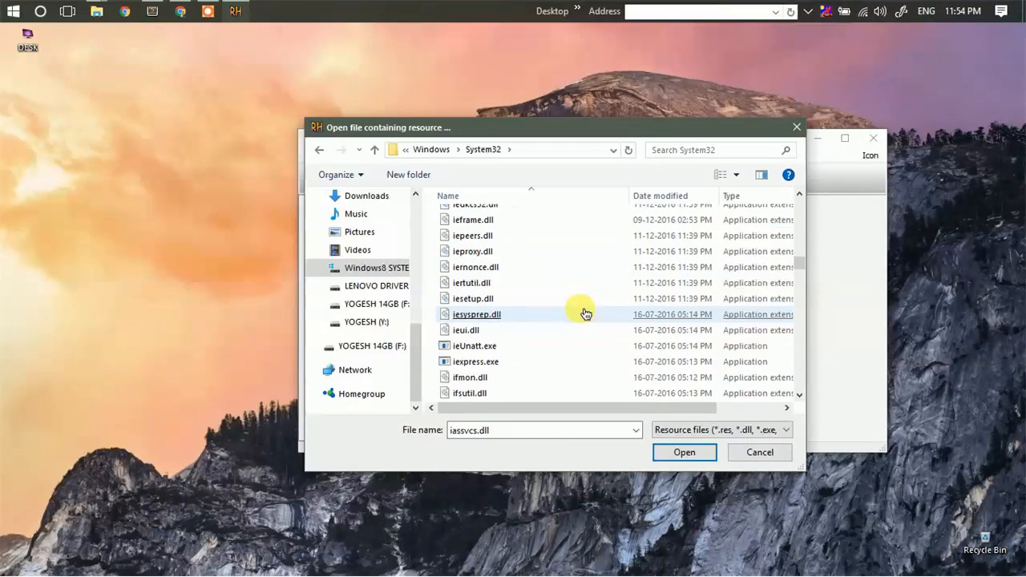
pyautogui.scroll(-3)
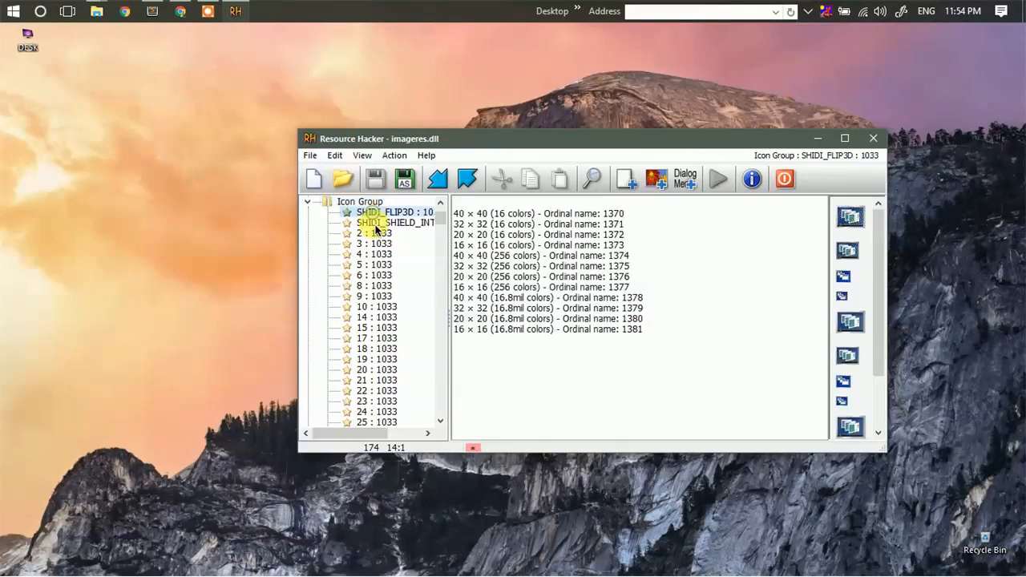
# Preview the SHIDI_SHIELD_INTERNAL shield icon group, check the Action menu, and close Resource Hacker.
pyautogui.click(396, 222)
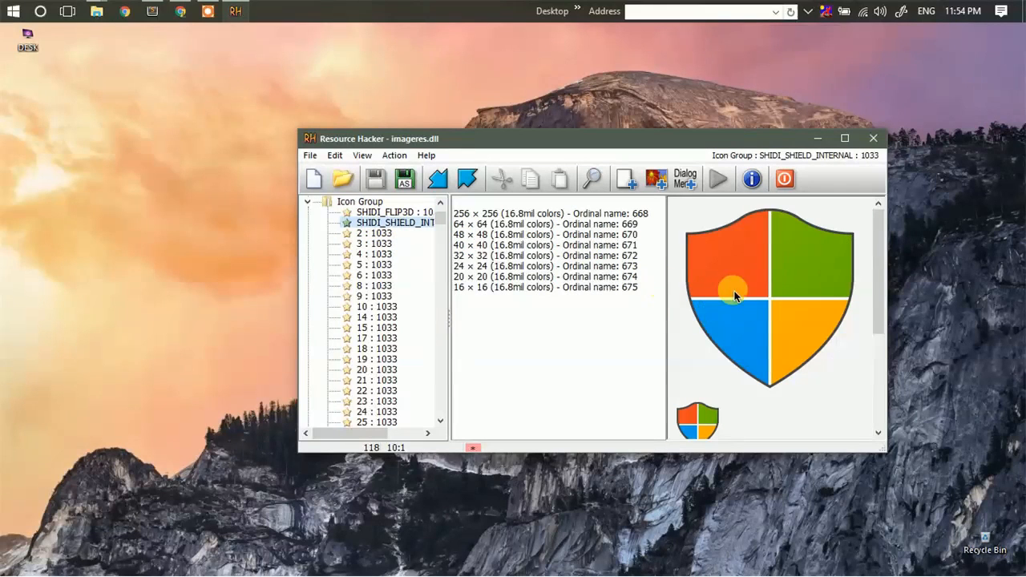
pyautogui.click(394, 154)
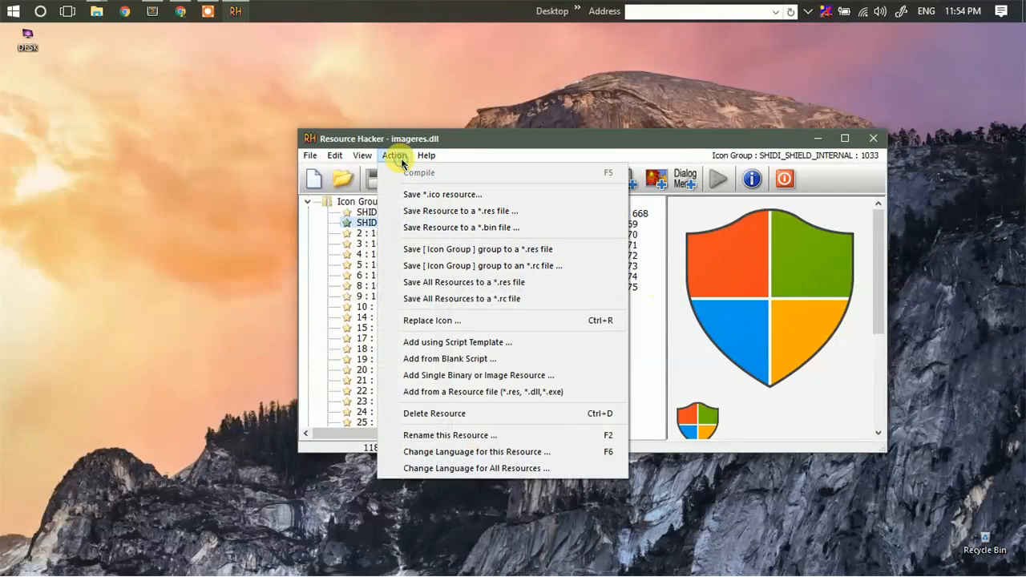
pyautogui.moveTo(504, 320)
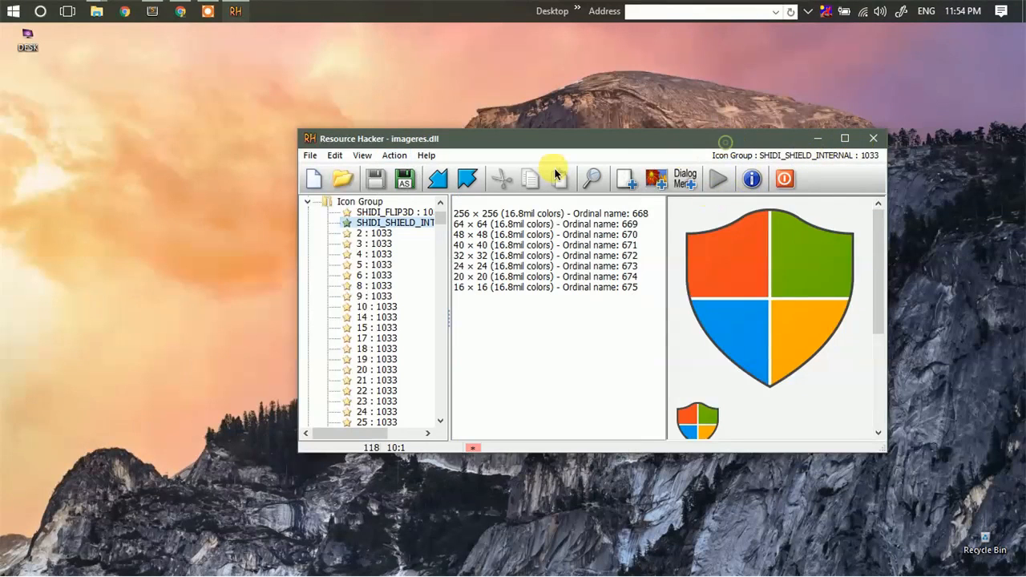
pyautogui.click(309, 155)
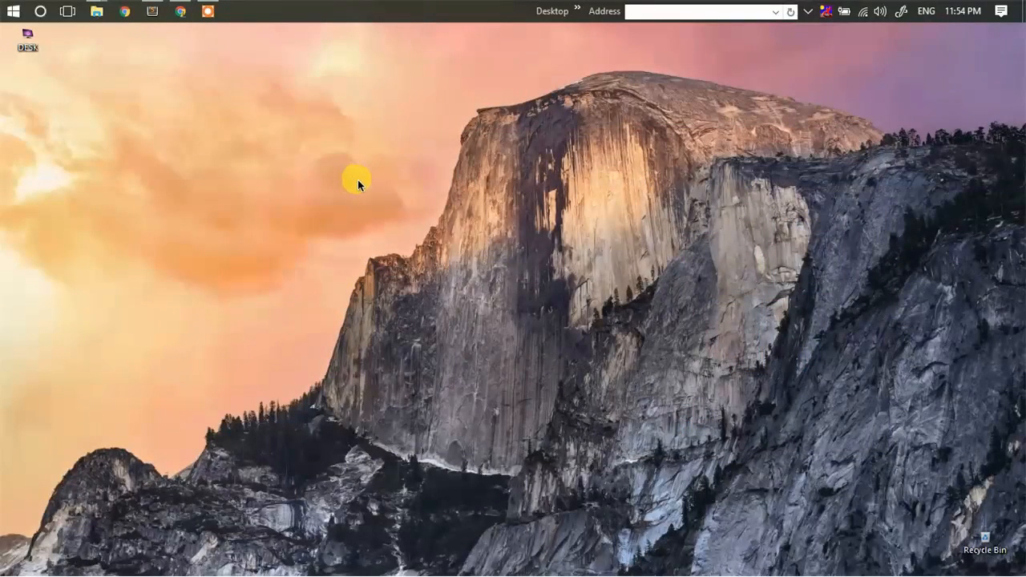
pyautogui.moveTo(376, 154)
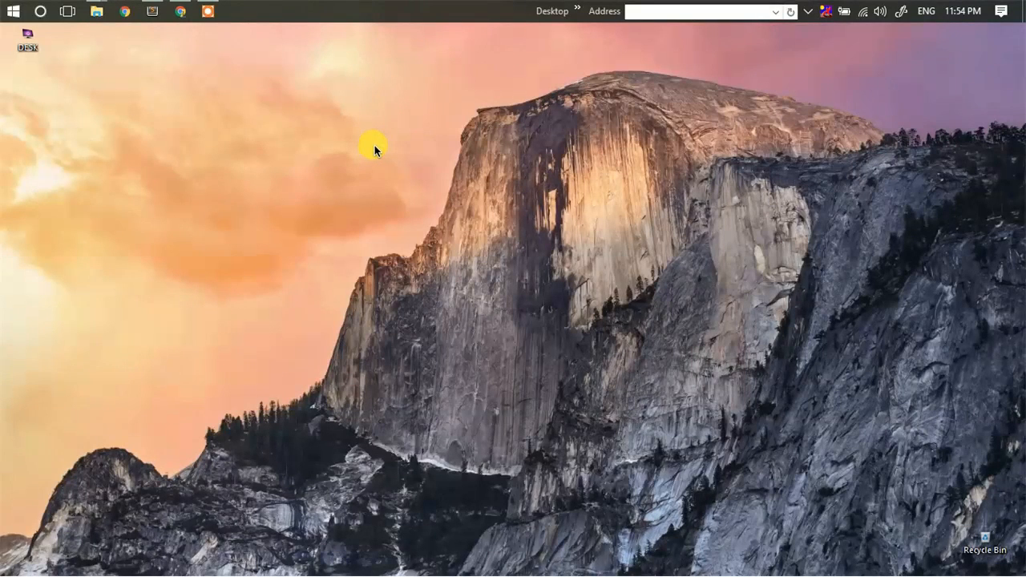
pyautogui.moveTo(355, 143)
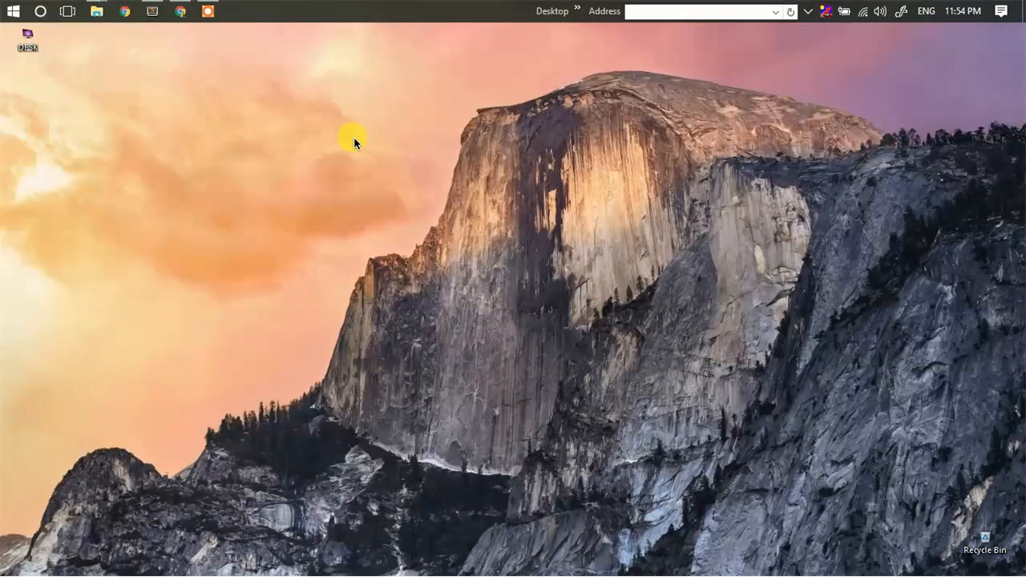